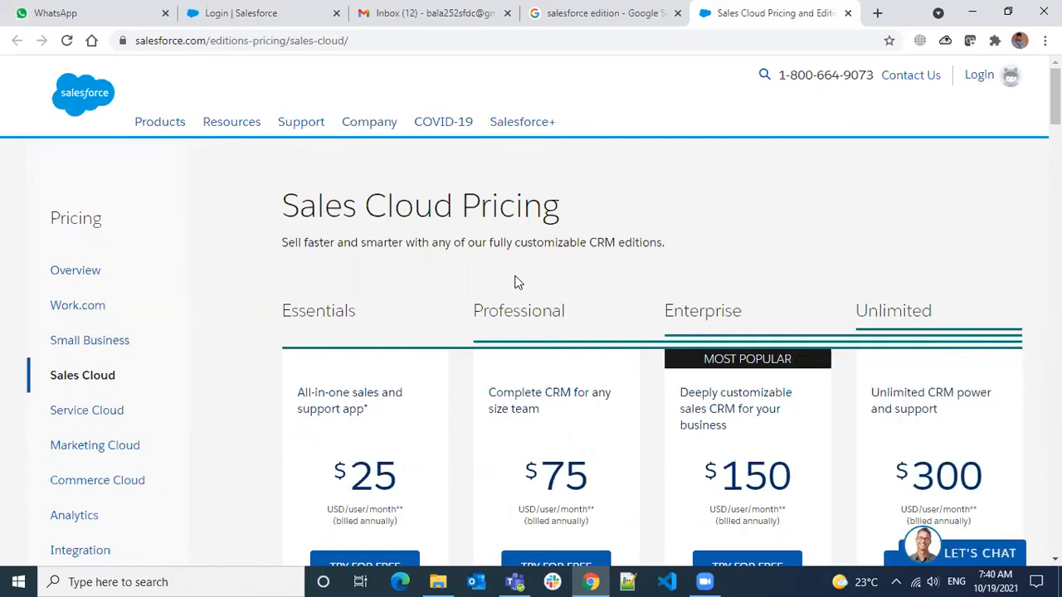
mouse_move(788, 316)
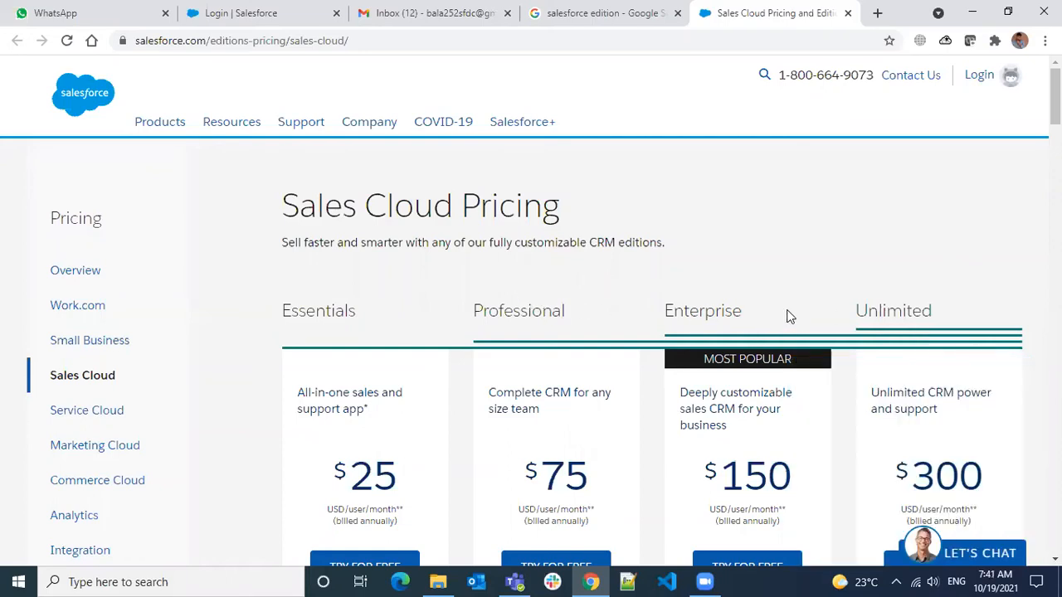
Highlight the Essentials edition name, then scroll through the expanded lead and sales feature rows
double_click(893, 311)
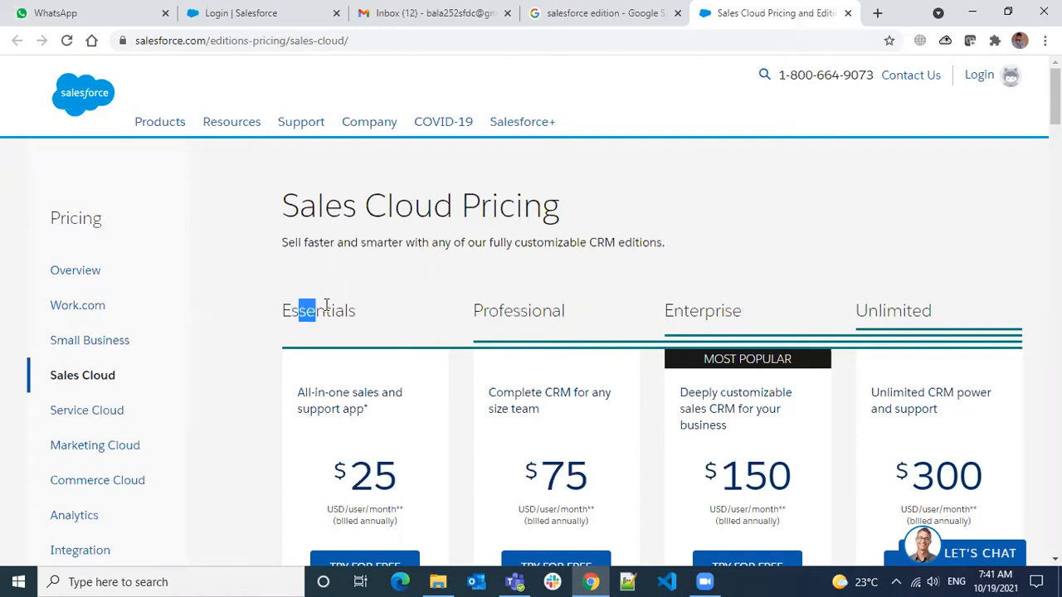
double_click(318, 310)
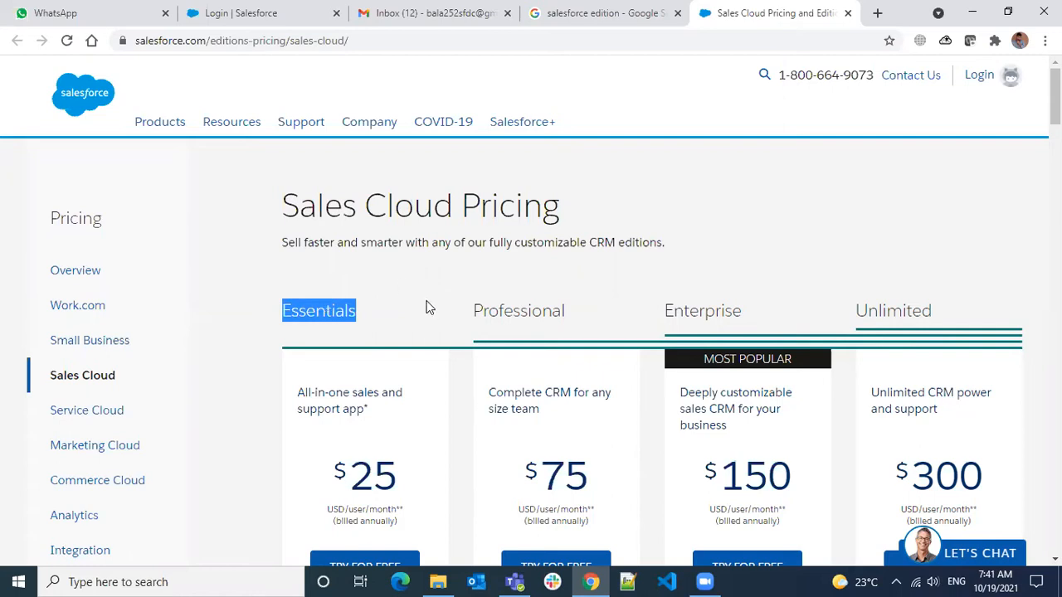
mouse_move(354, 301)
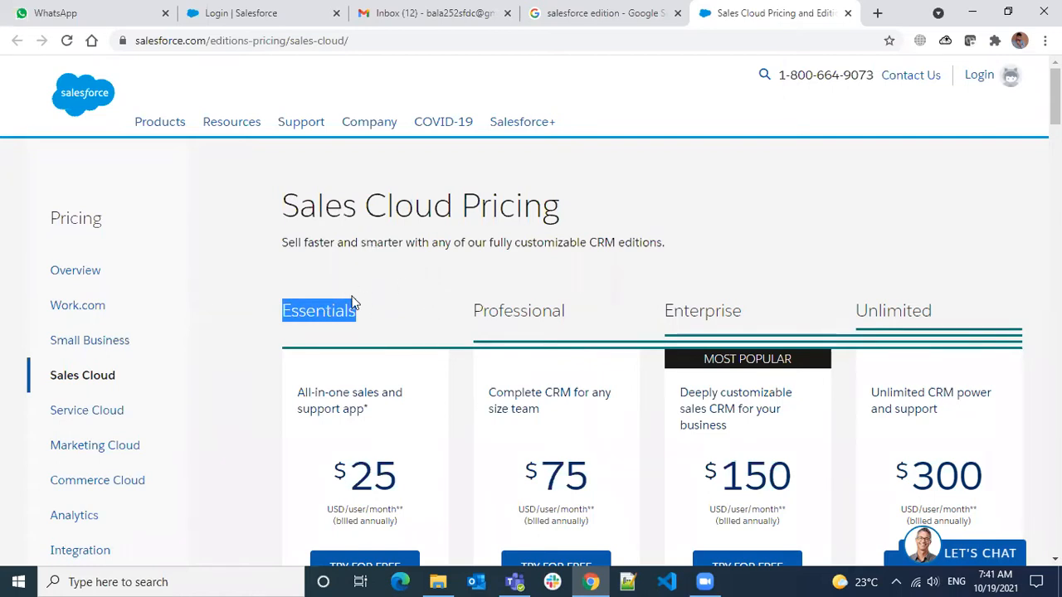
scroll(down, 3)
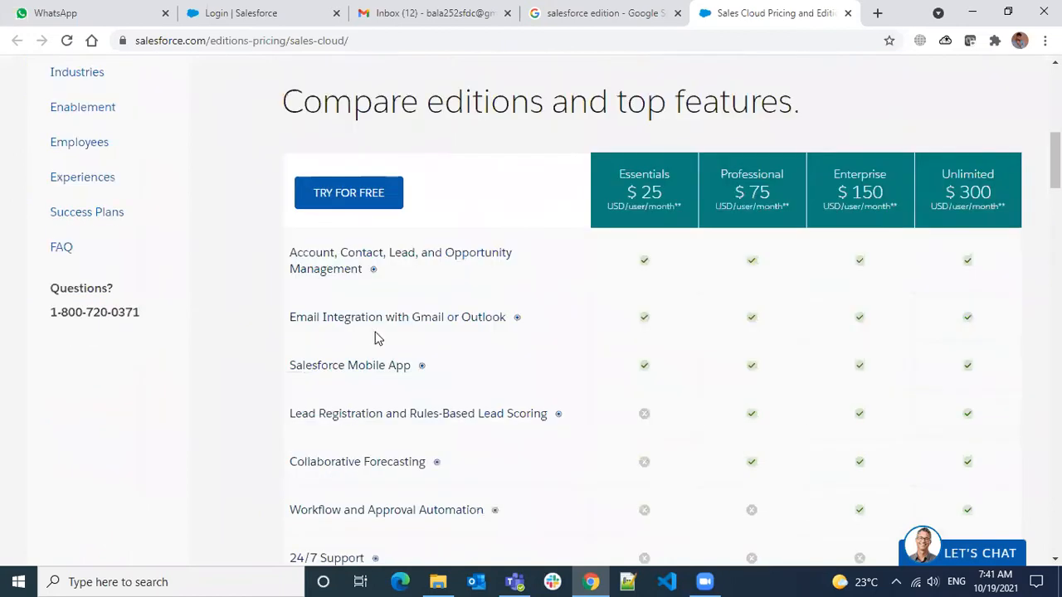
scroll(down, 3)
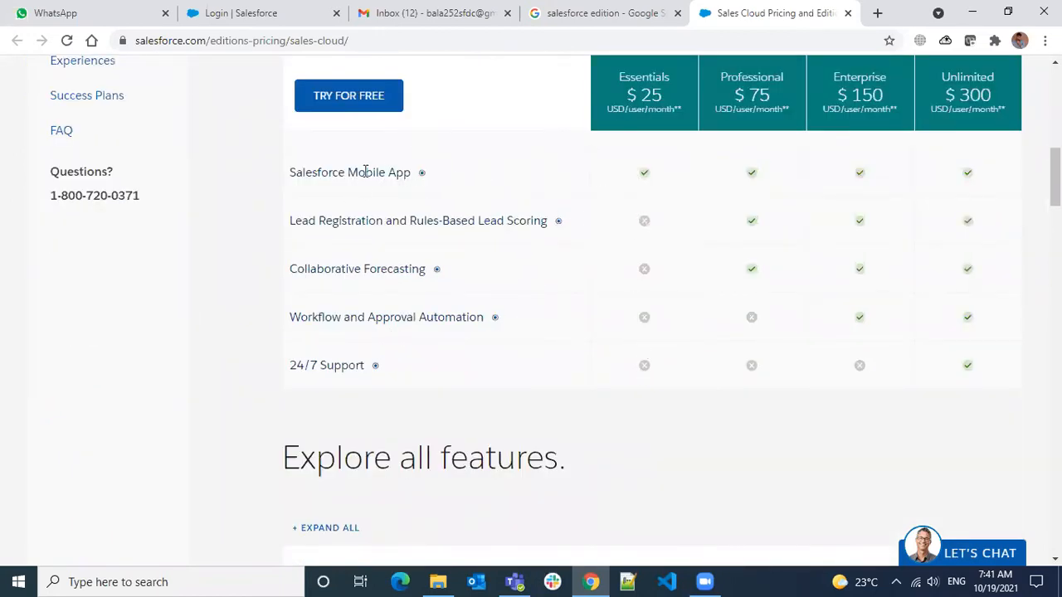
scroll(down, 3)
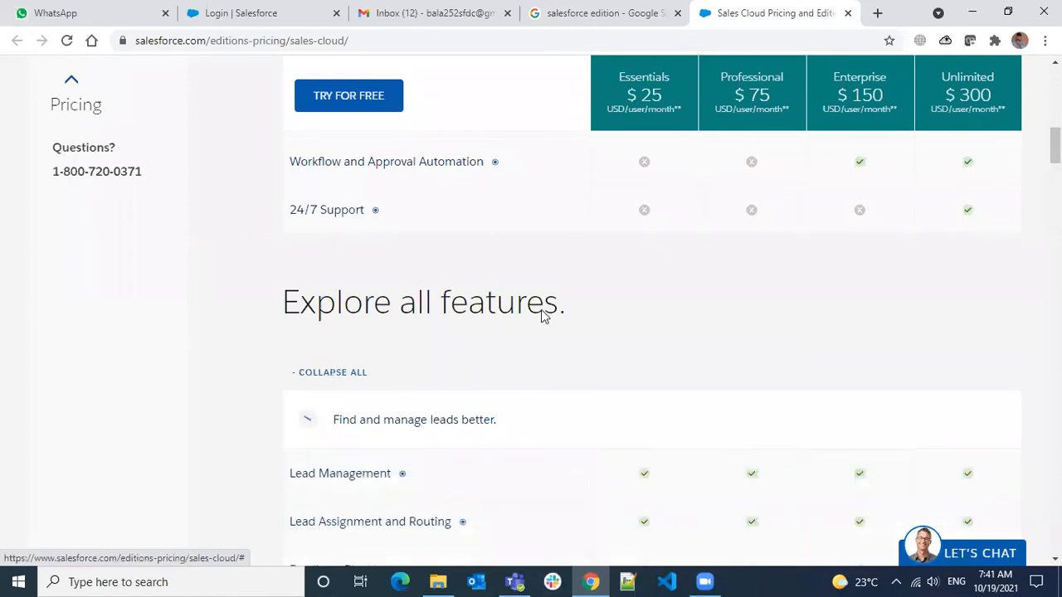
scroll(down, 3)
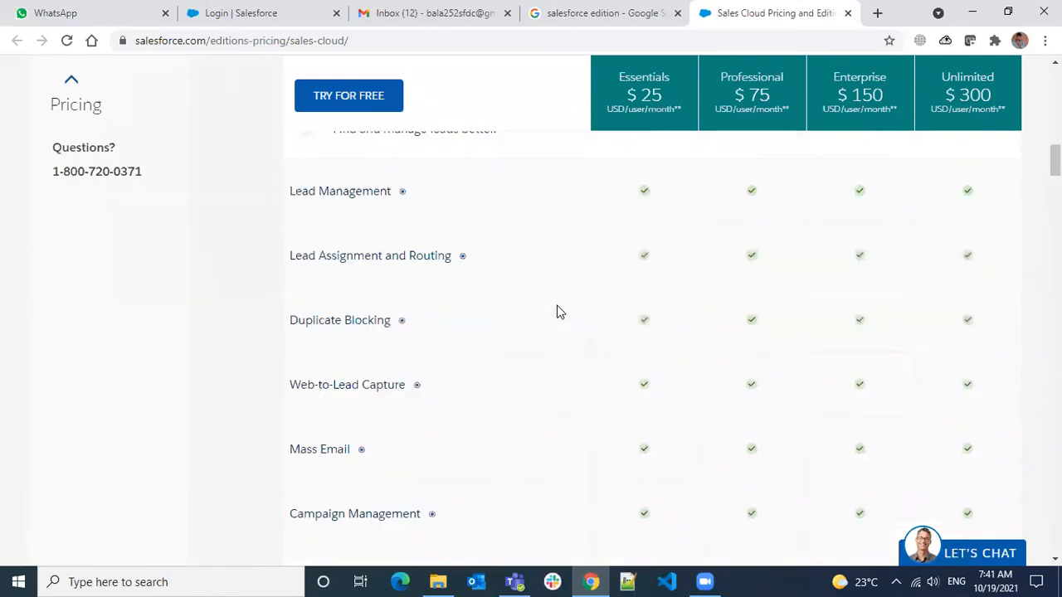
scroll(down, 3)
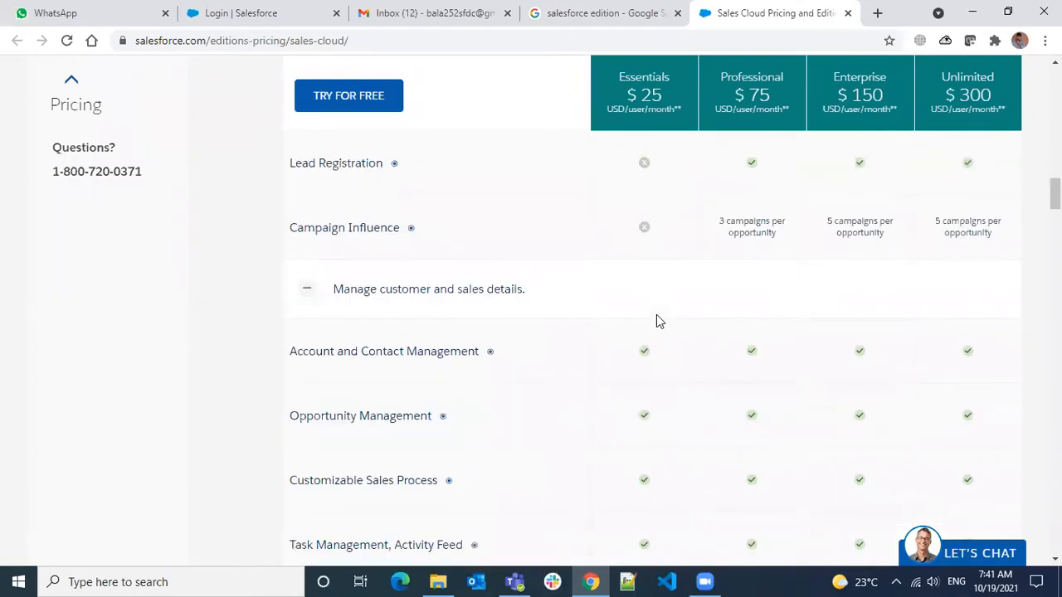
scroll(down, 3)
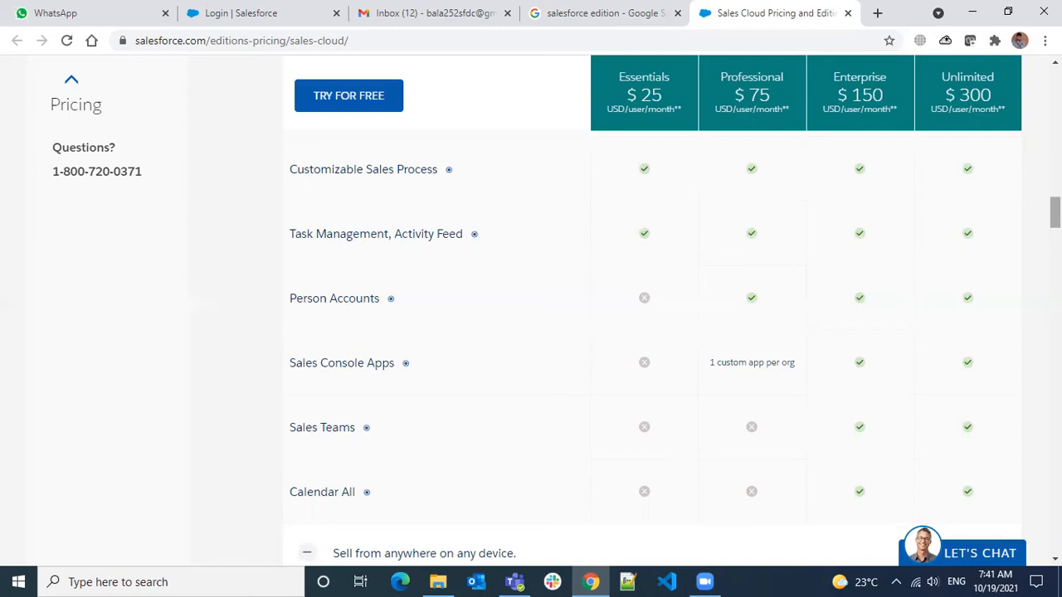
mouse_move(966, 106)
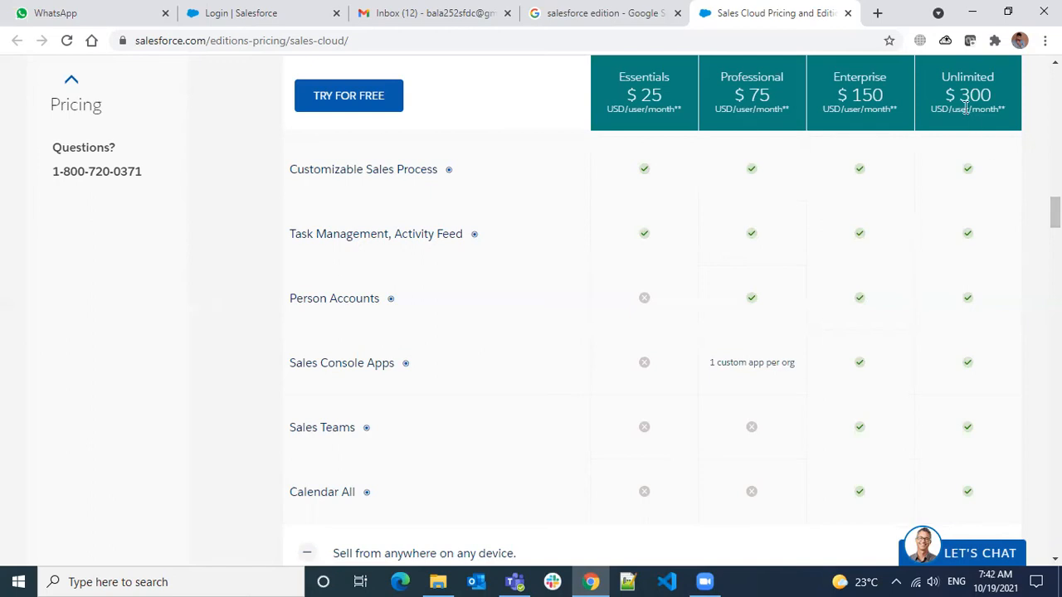
Open a blank new tab, then return to the Sales Cloud Pricing tab's edition cards
click(877, 13)
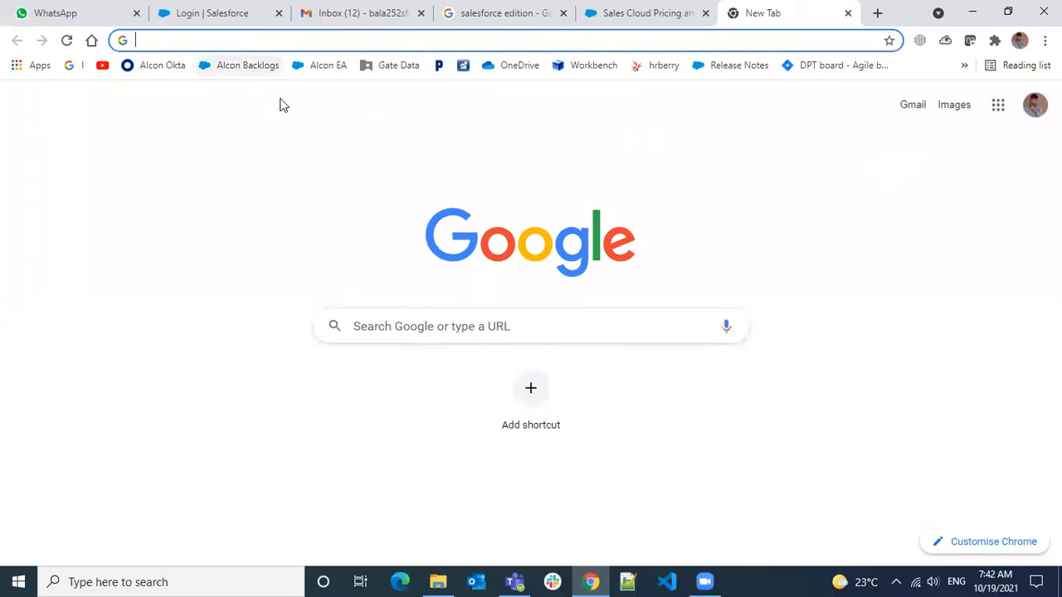
click(646, 12)
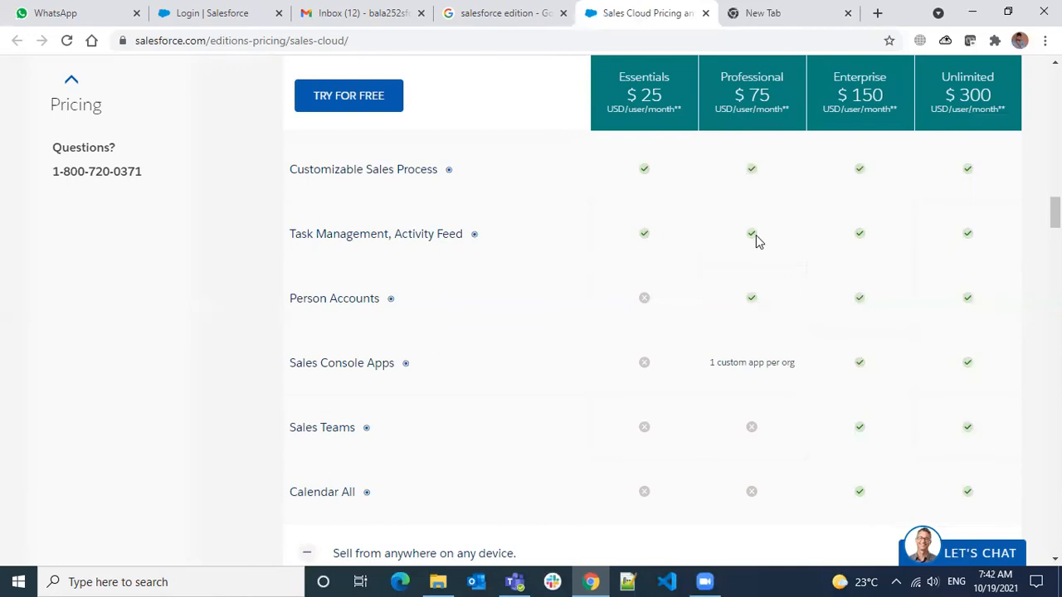
scroll(down, 3)
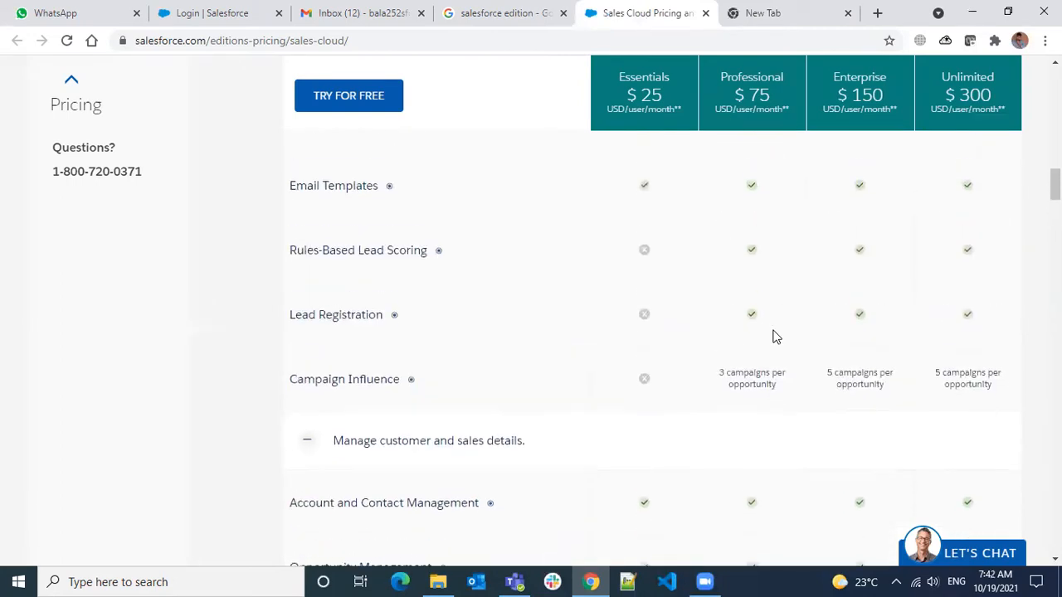
scroll(down, 3)
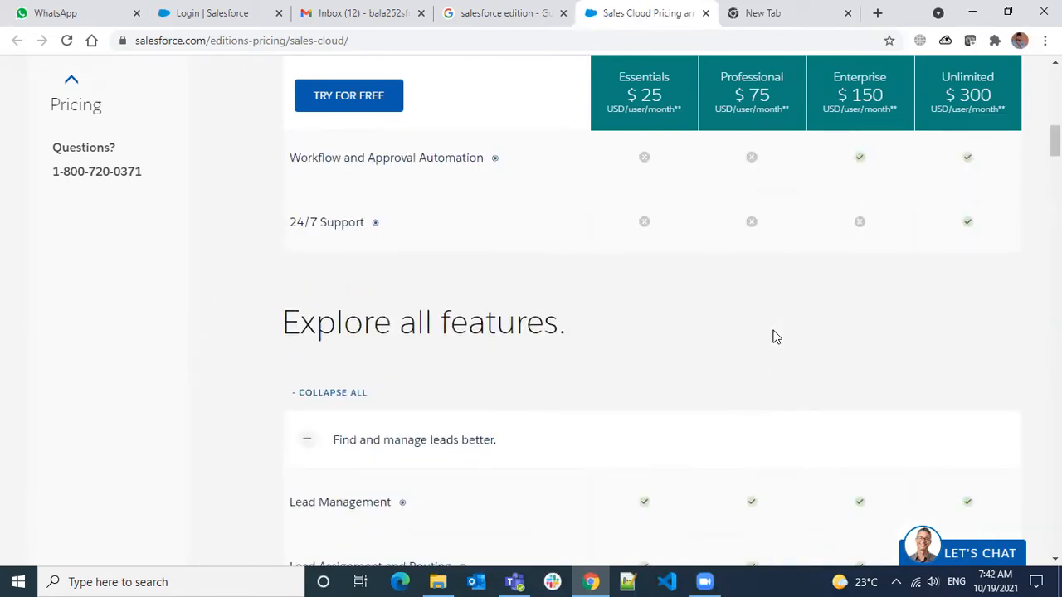
scroll(up, 3)
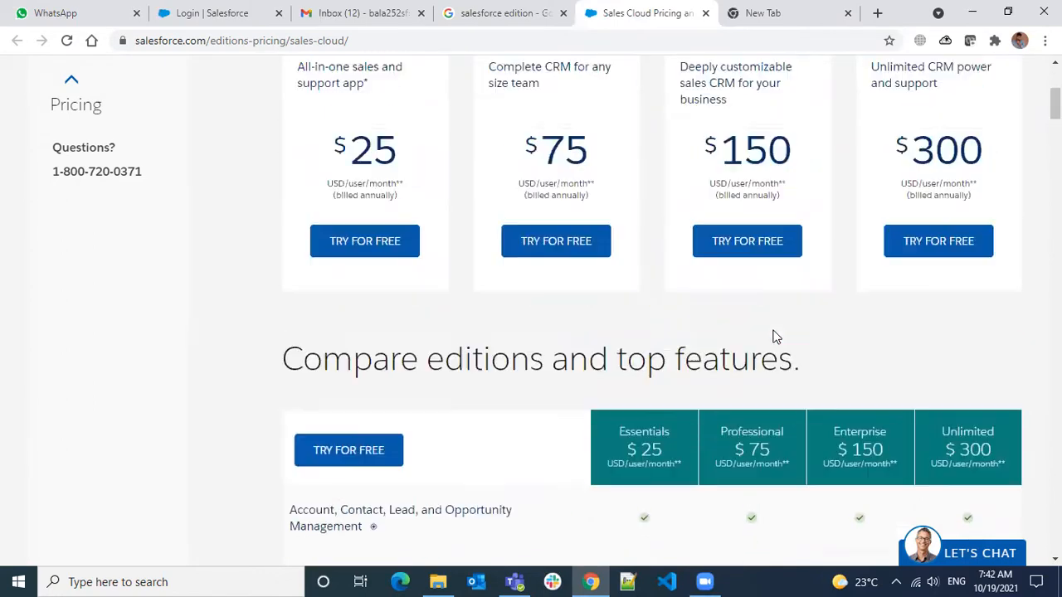
scroll(down, 3)
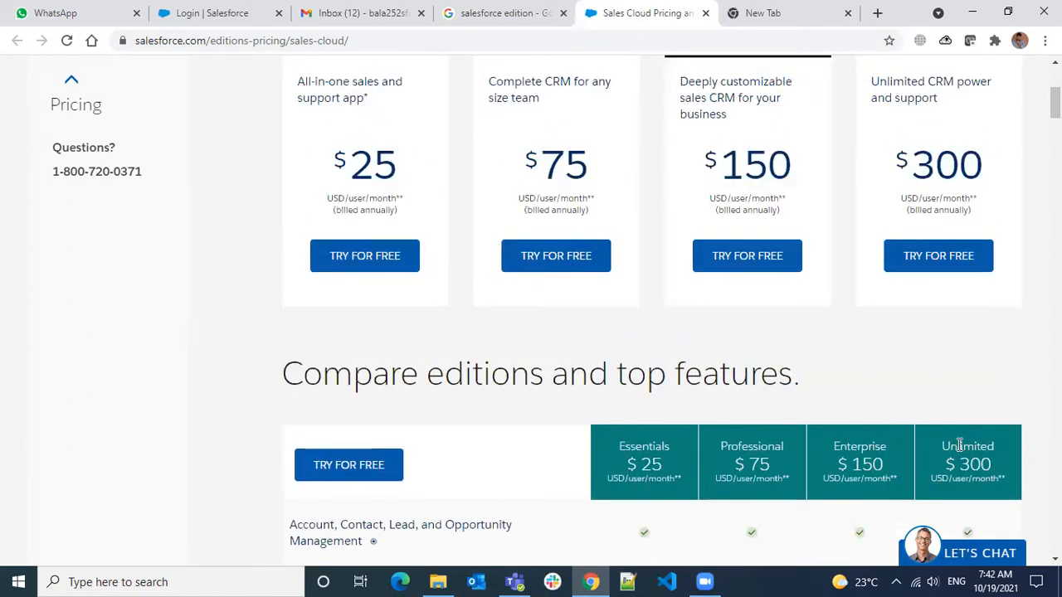
mouse_move(962, 464)
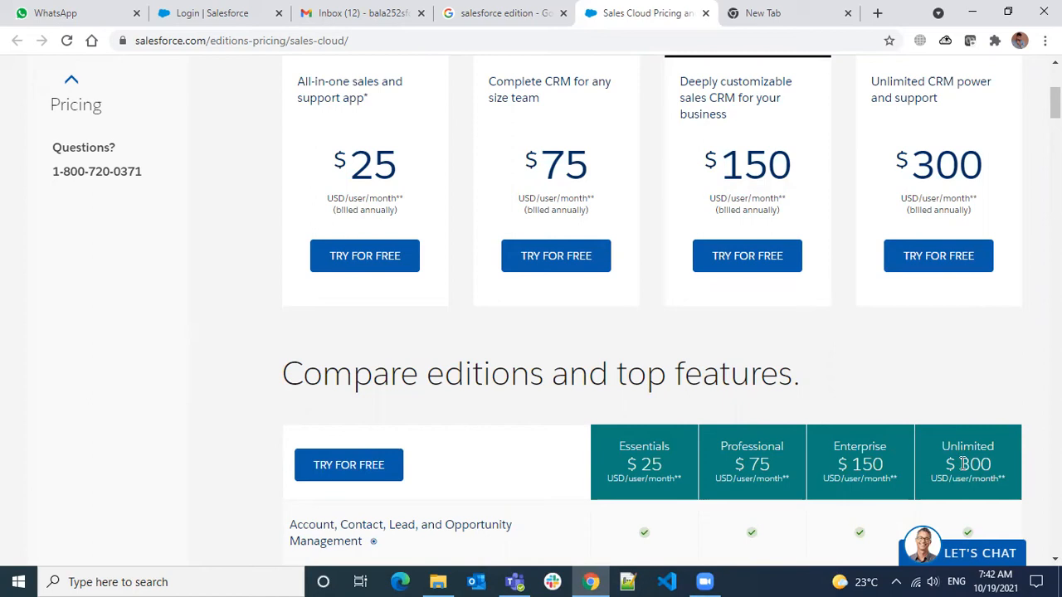
mouse_move(627, 446)
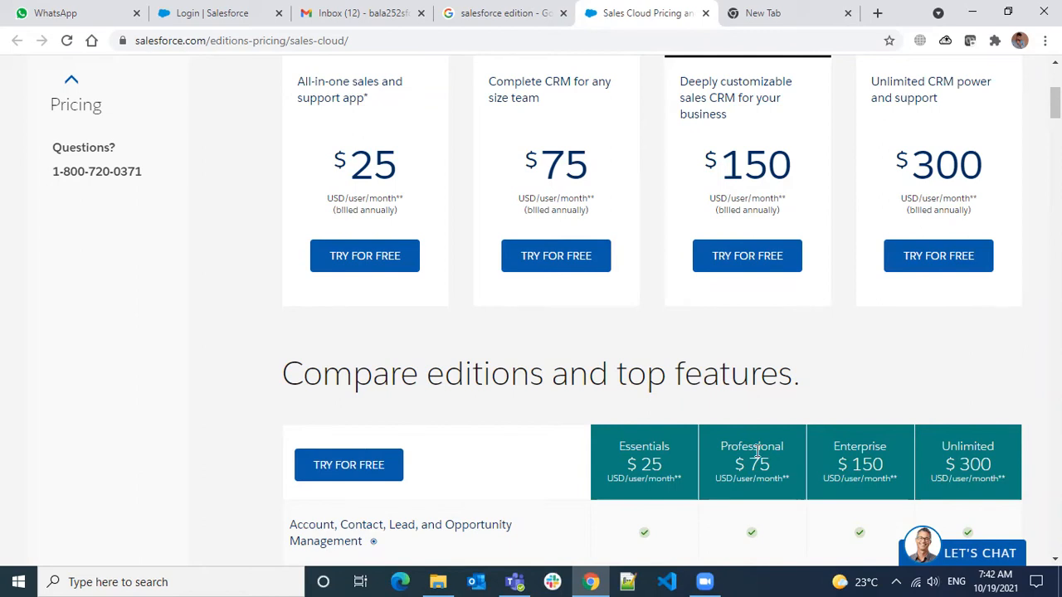
mouse_move(1000, 170)
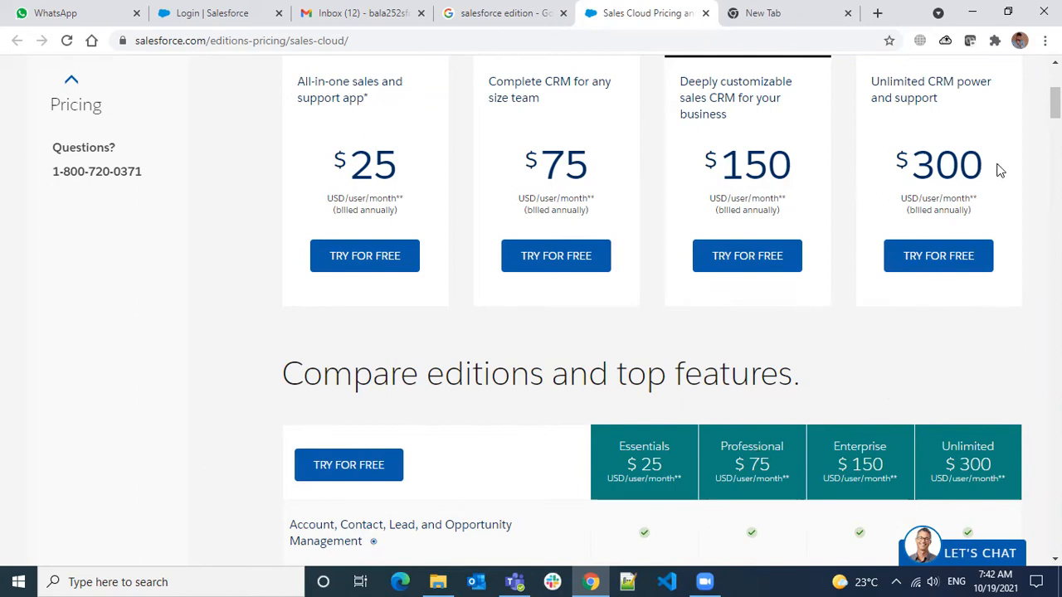
mouse_move(859, 118)
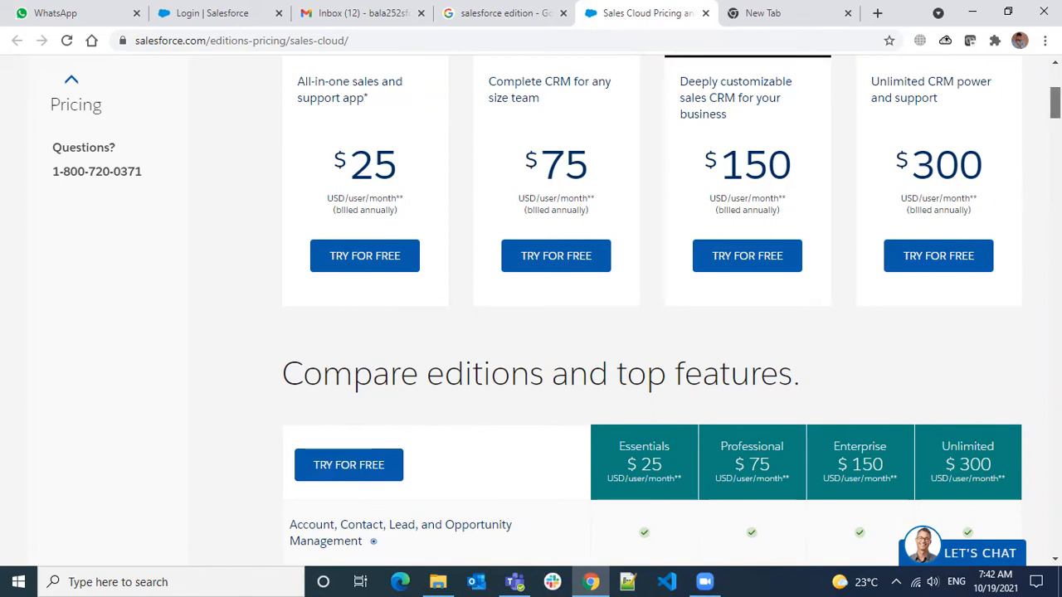
Highlight the Professional edition name and scroll the comparison table down to Sales Teams
scroll(up, 3)
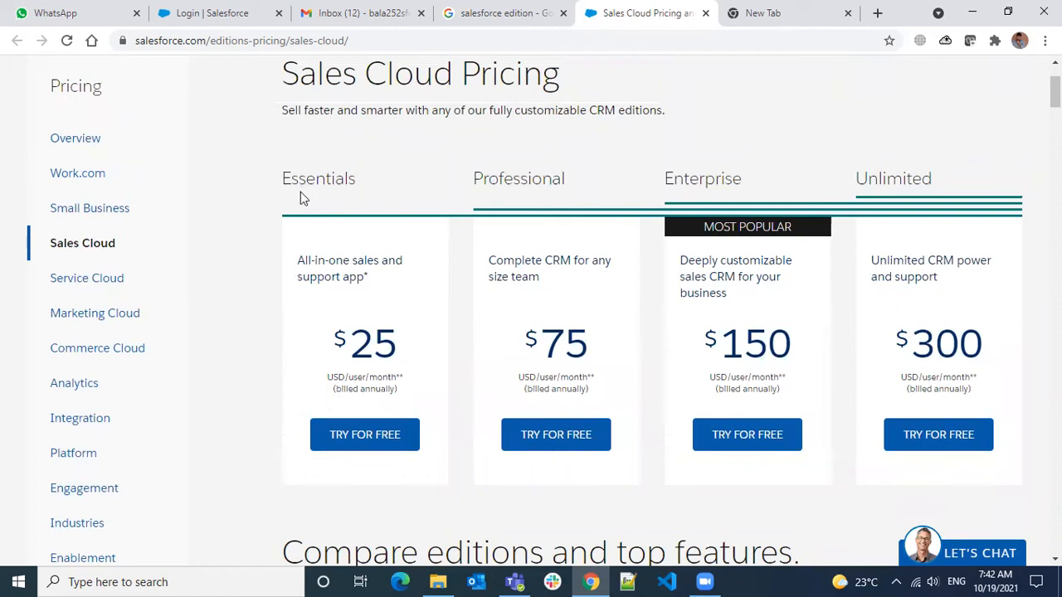
double_click(313, 178)
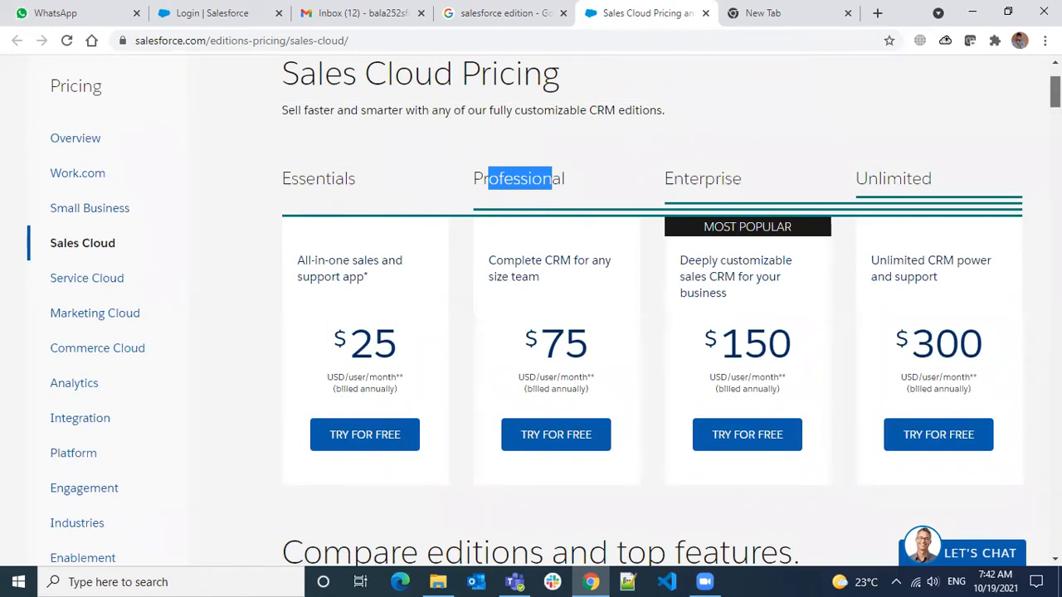
scroll(down, 3)
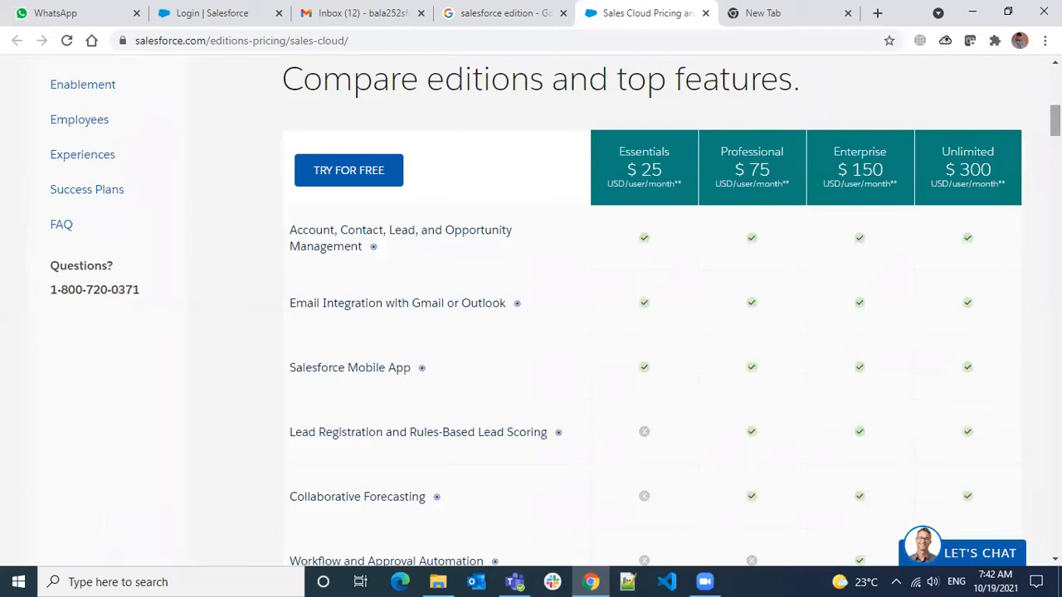
mouse_move(953, 285)
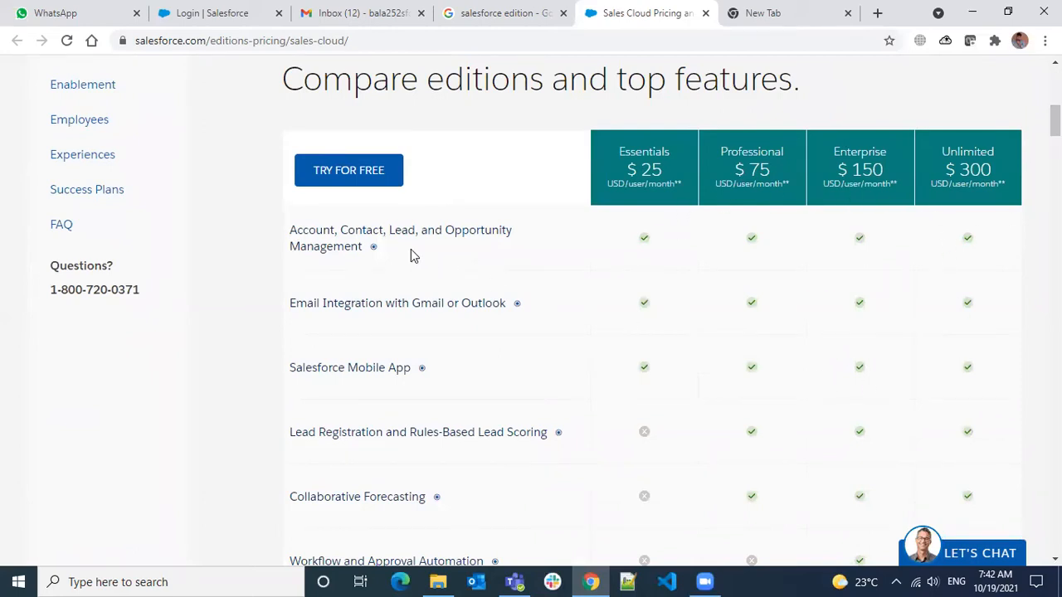
scroll(down, 3)
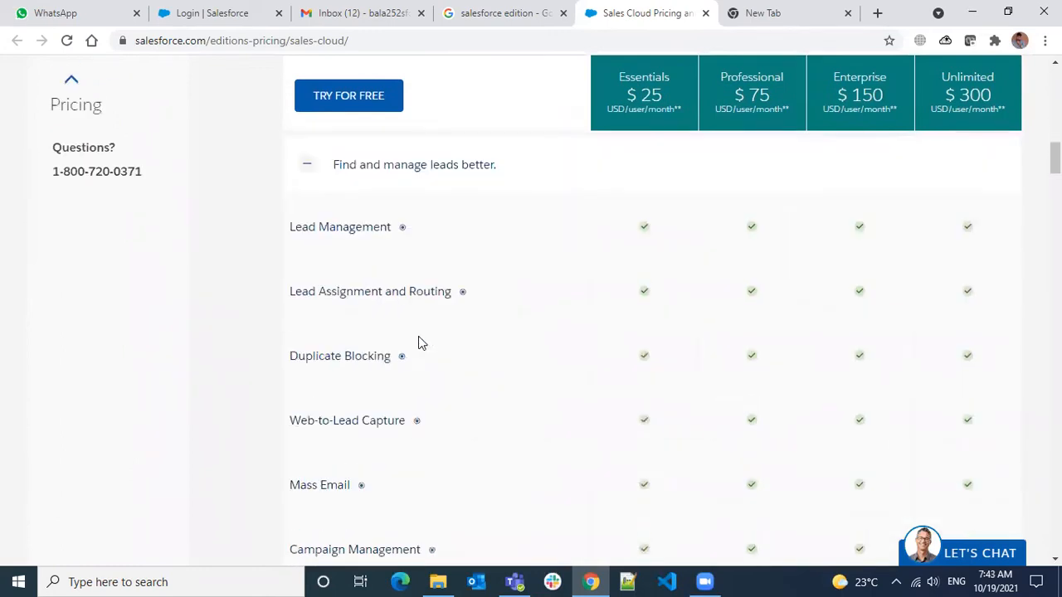
scroll(down, 3)
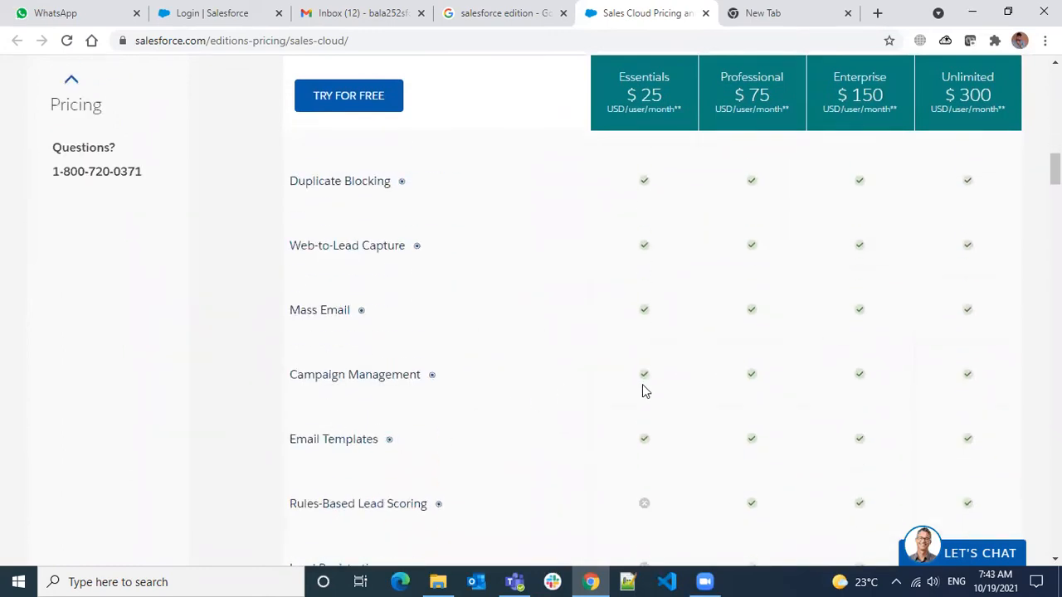
scroll(down, 3)
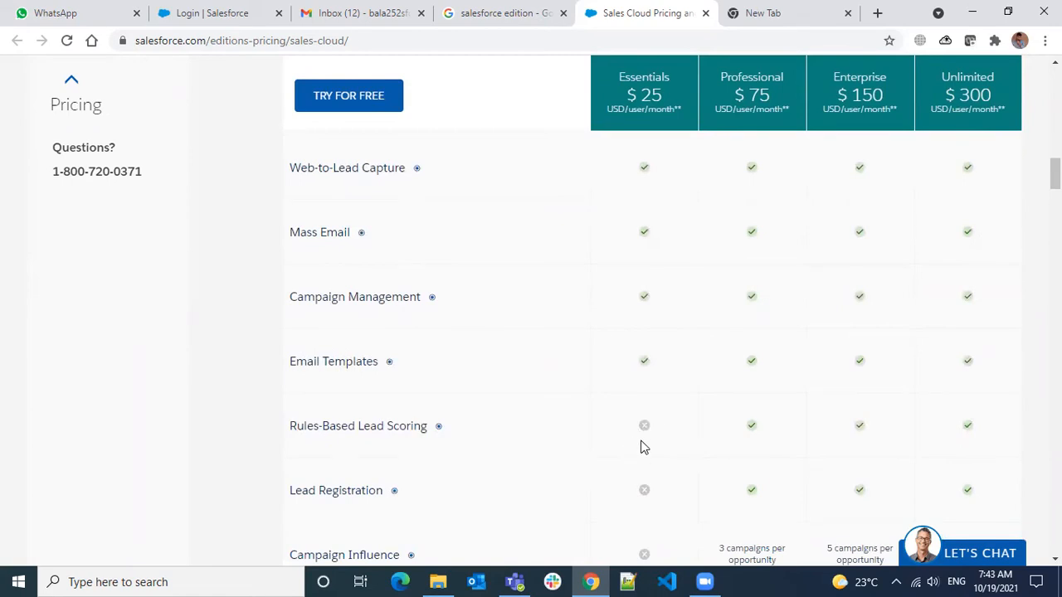
scroll(down, 3)
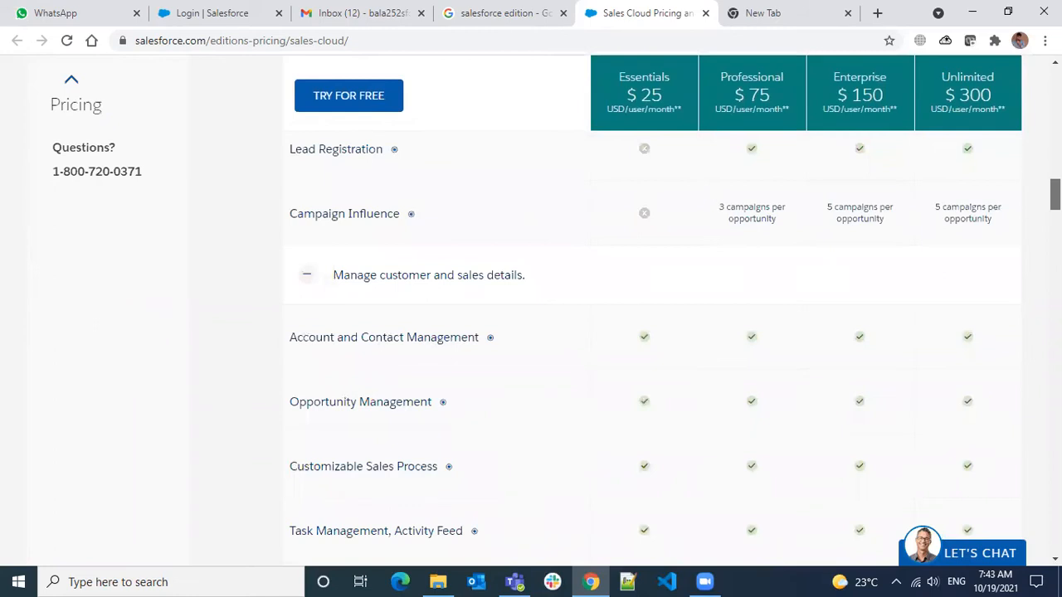
scroll(down, 3)
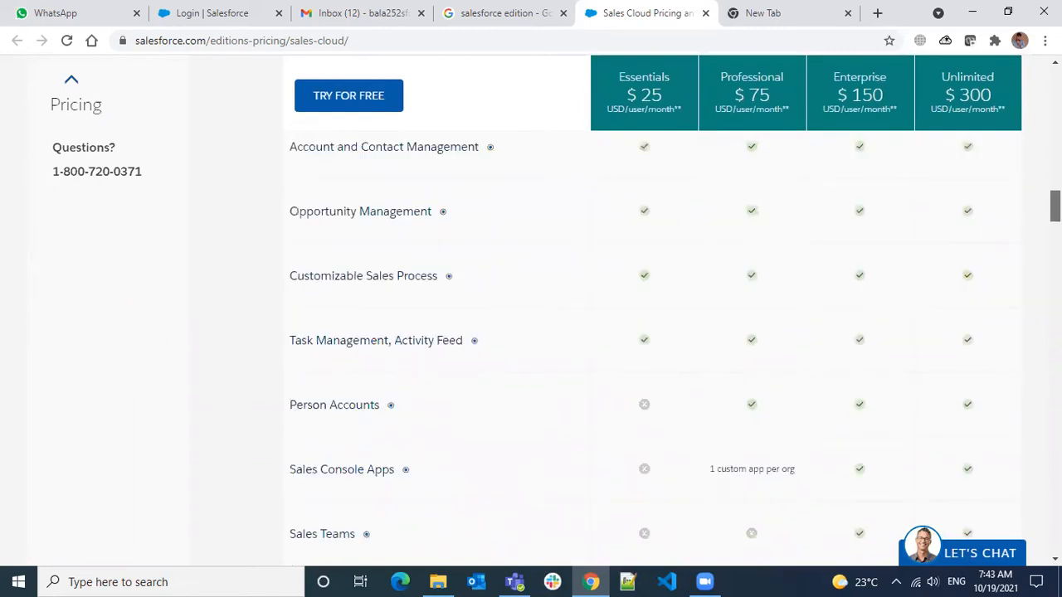
Bring the Essentials $25, Professional $75, Enterprise $150 and Unlimited $300 cards back into view
scroll(down, 3)
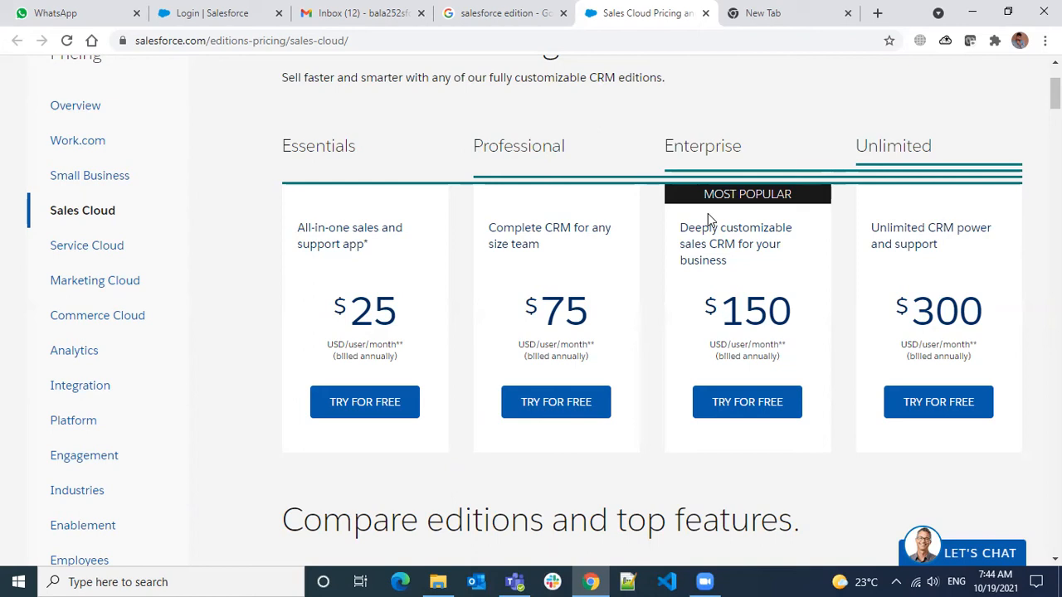
mouse_move(648, 271)
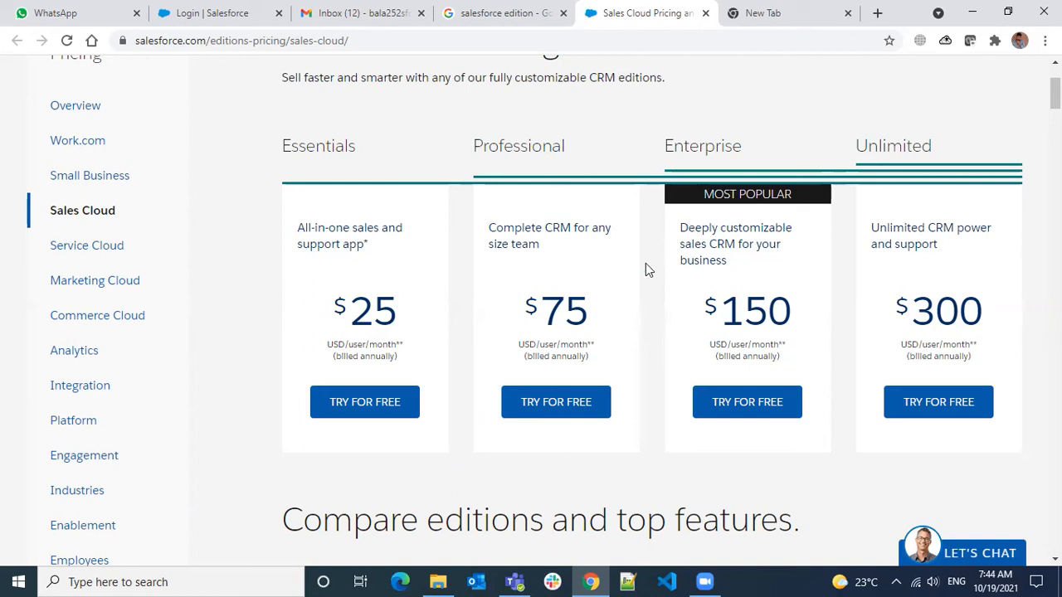
double_click(564, 311)
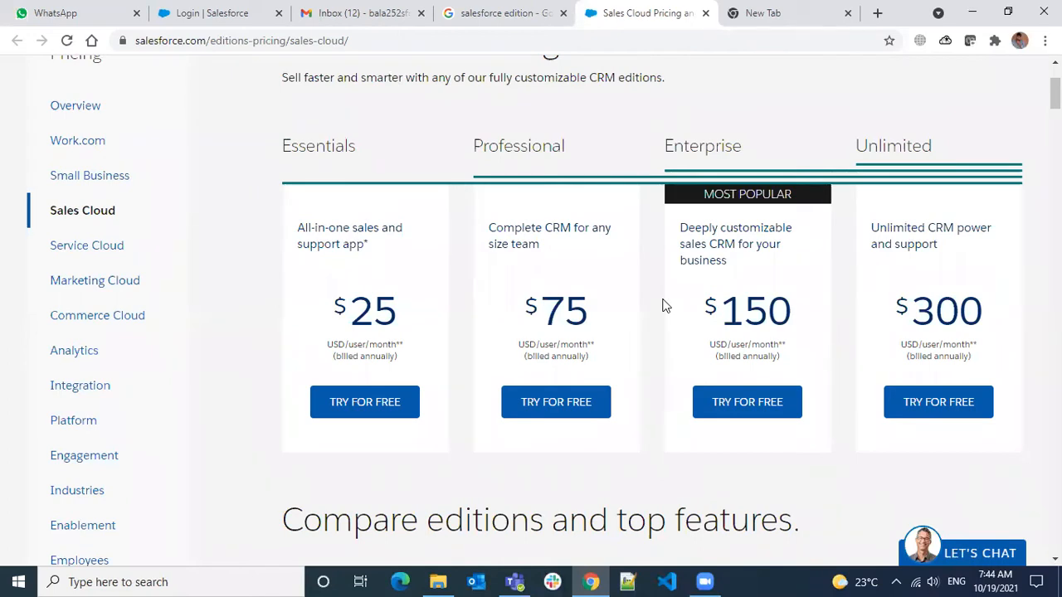
mouse_move(628, 283)
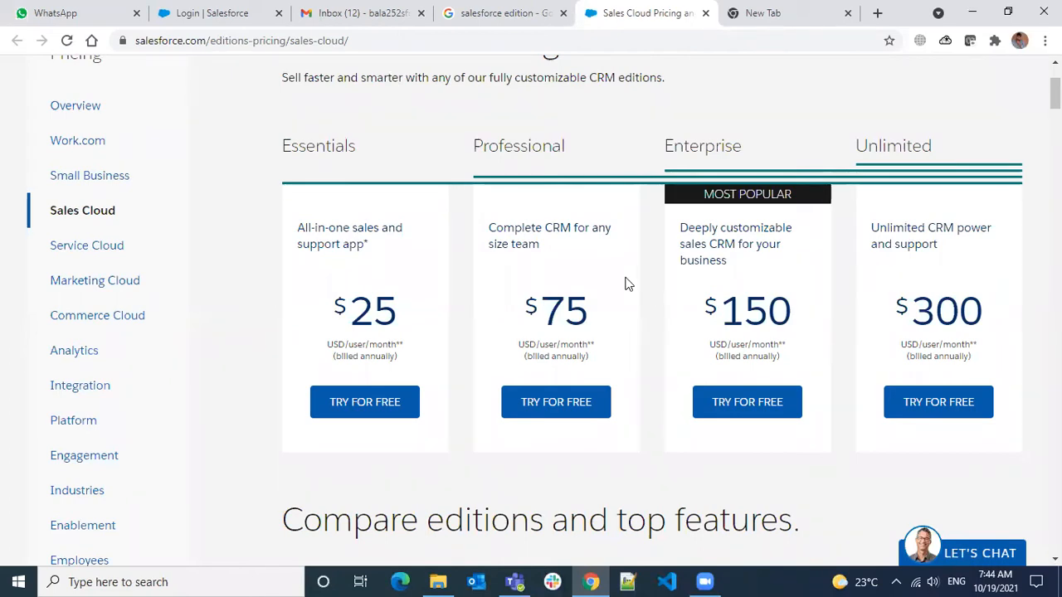
mouse_move(560, 356)
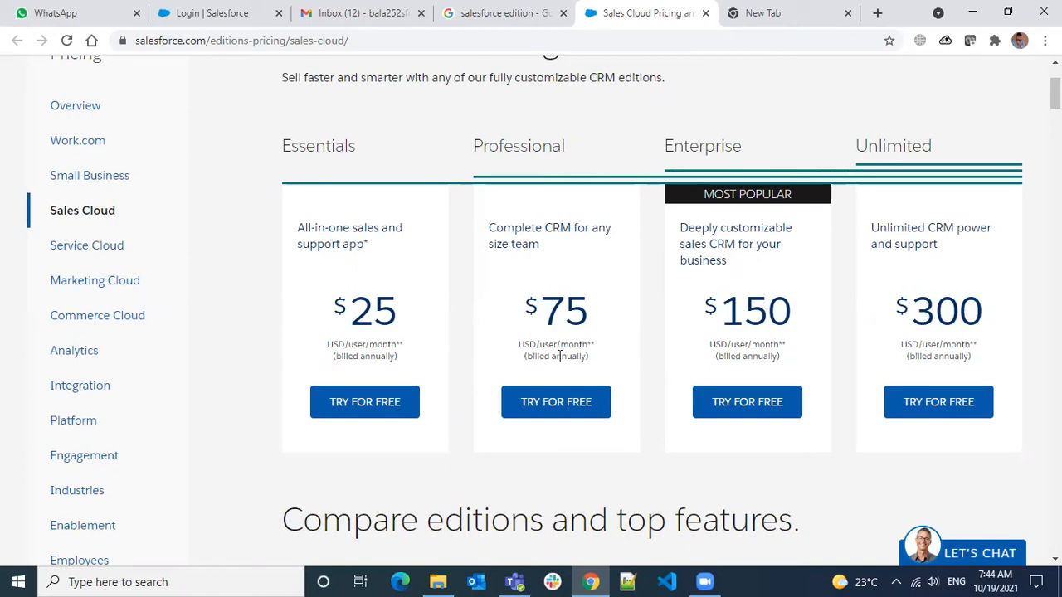
mouse_move(628, 490)
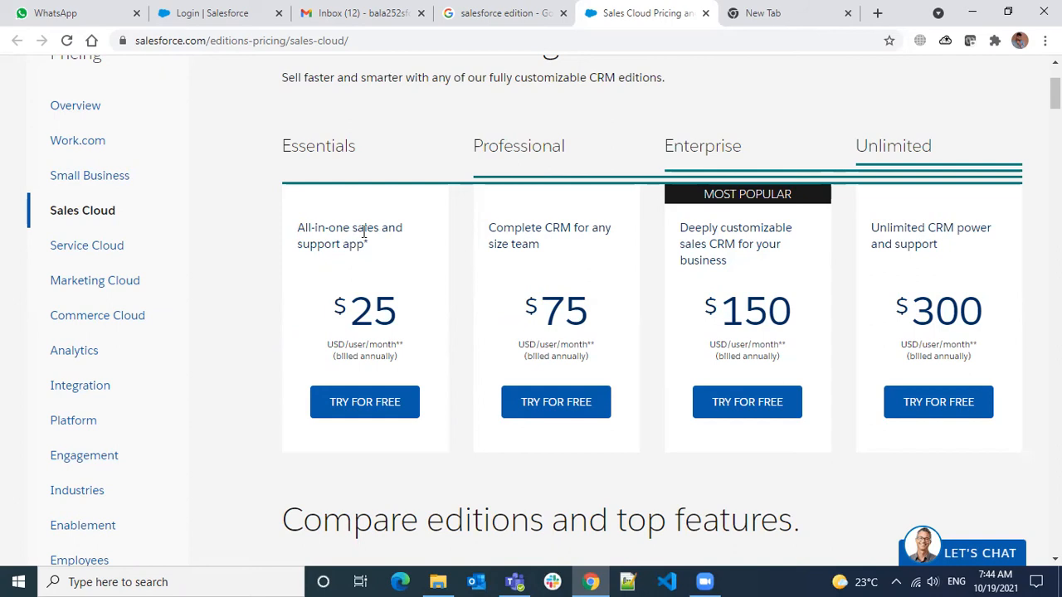
double_click(518, 145)
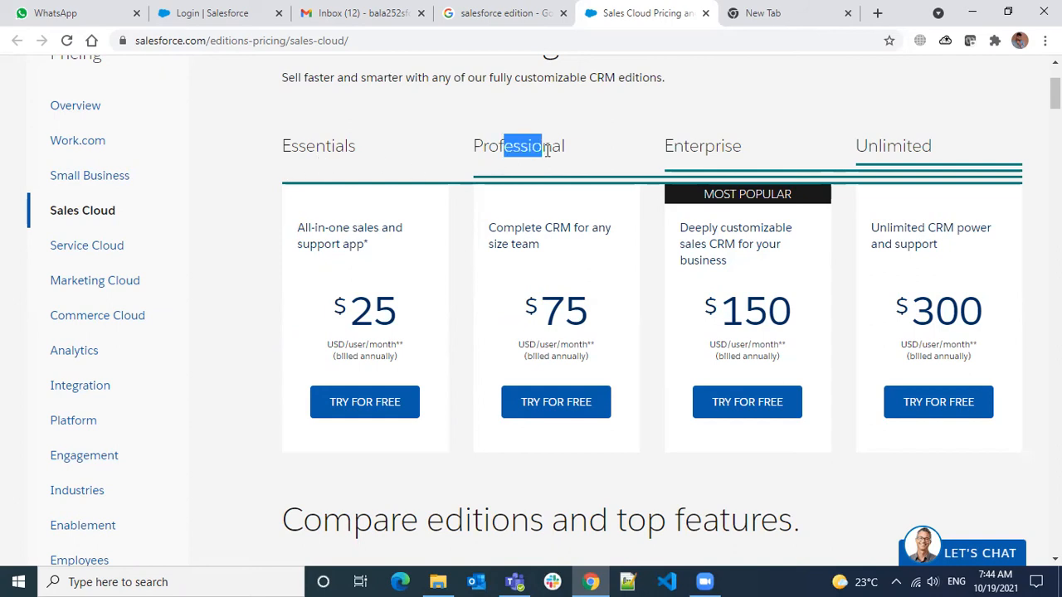
mouse_move(598, 390)
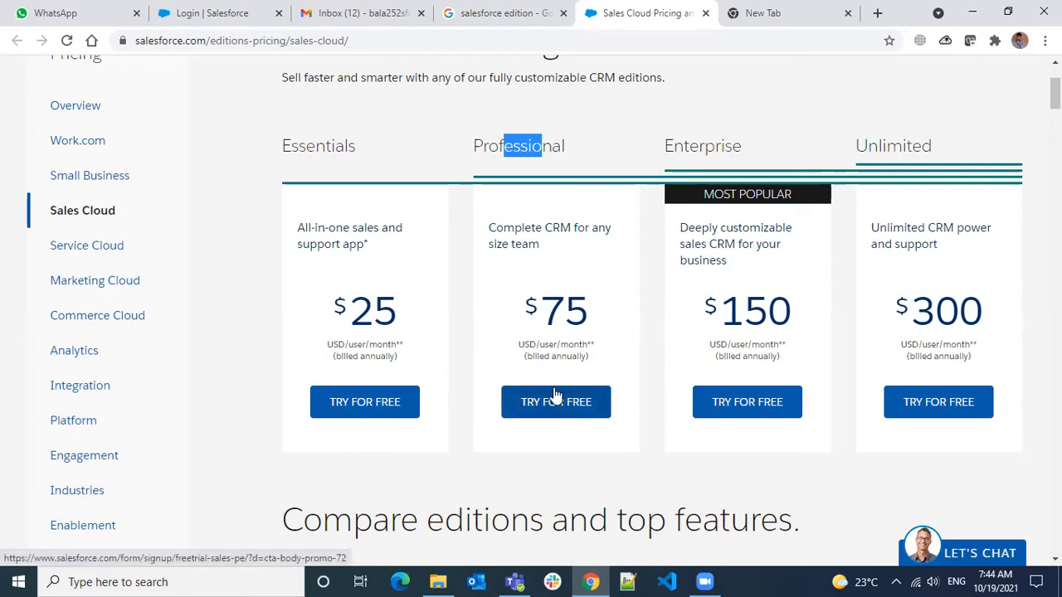
mouse_move(975, 222)
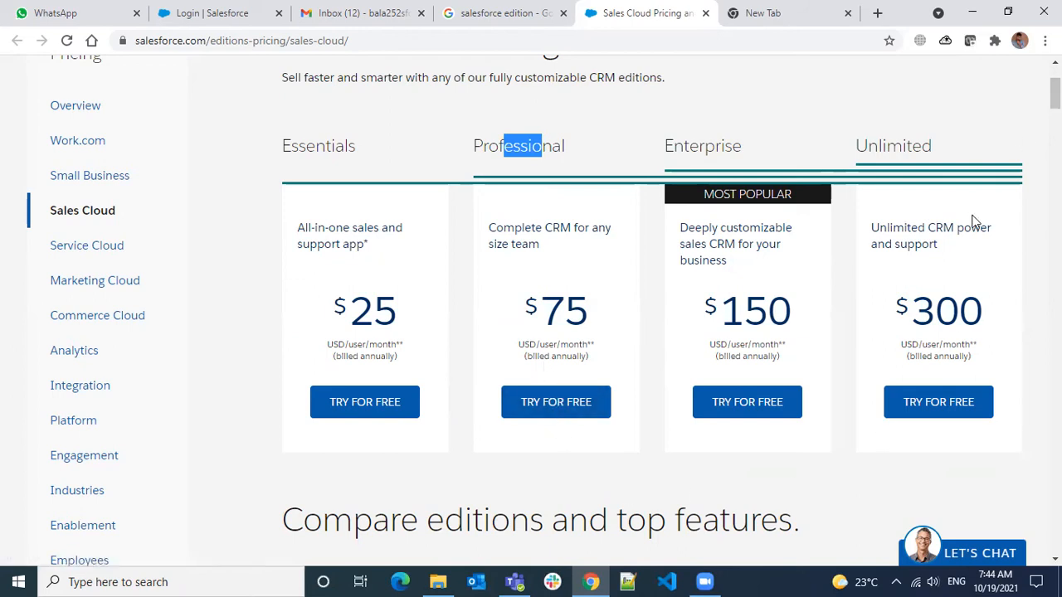
mouse_move(663, 327)
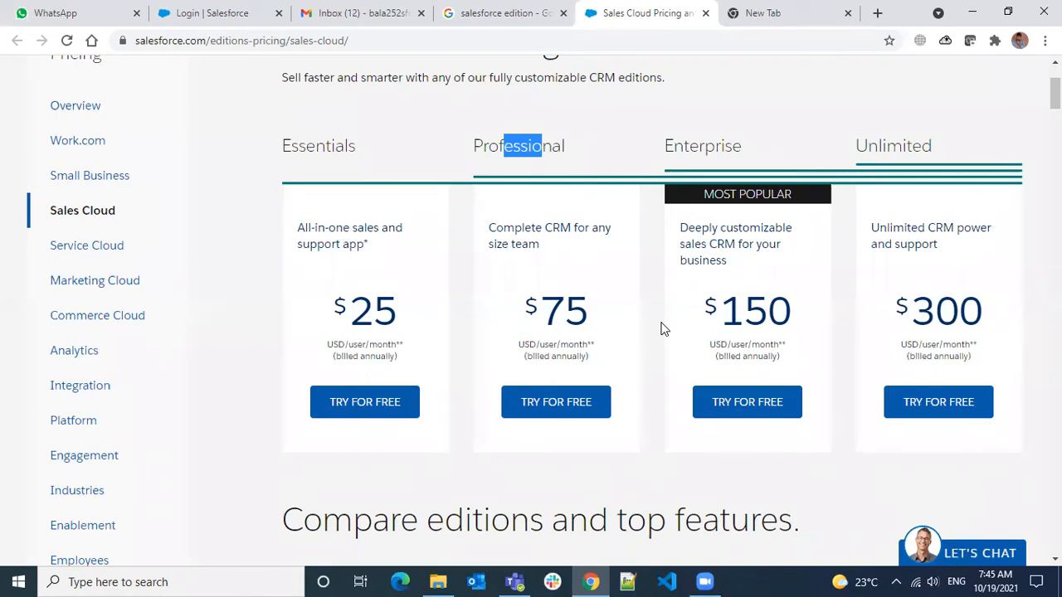
mouse_move(544, 305)
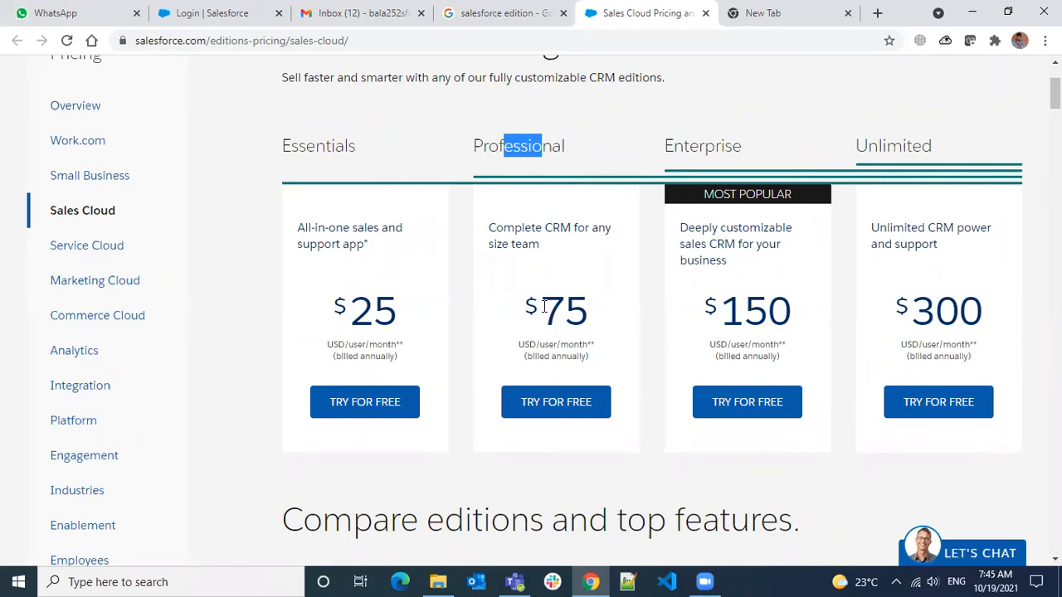
double_click(564, 311)
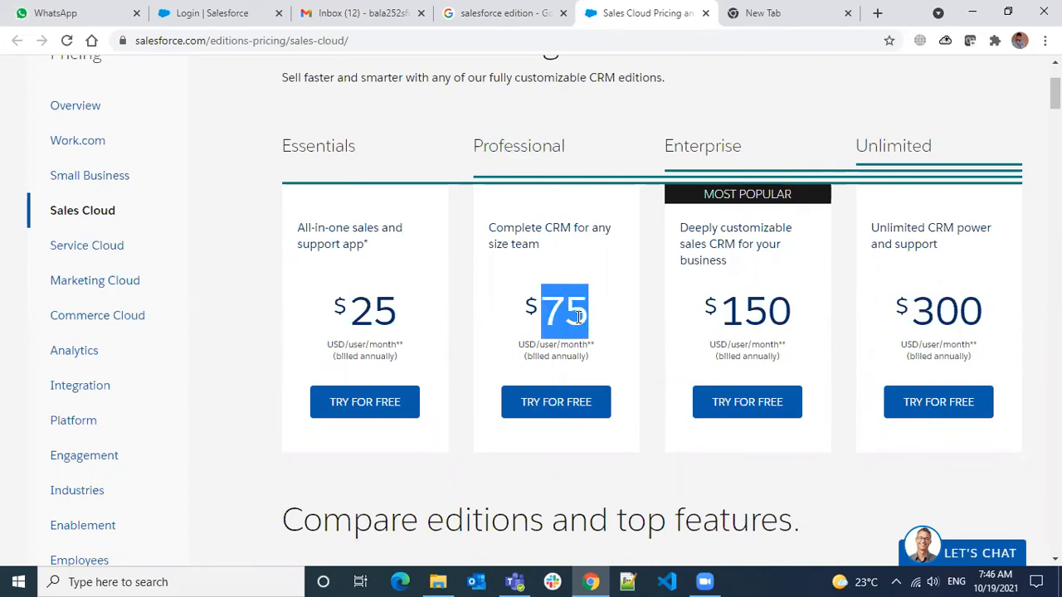
mouse_move(621, 252)
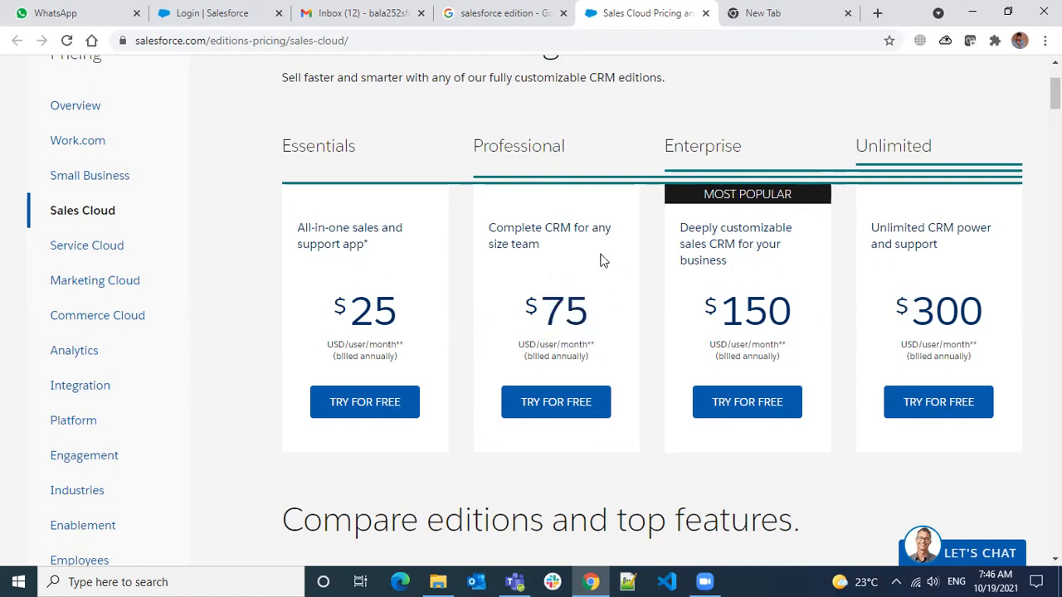
mouse_move(596, 289)
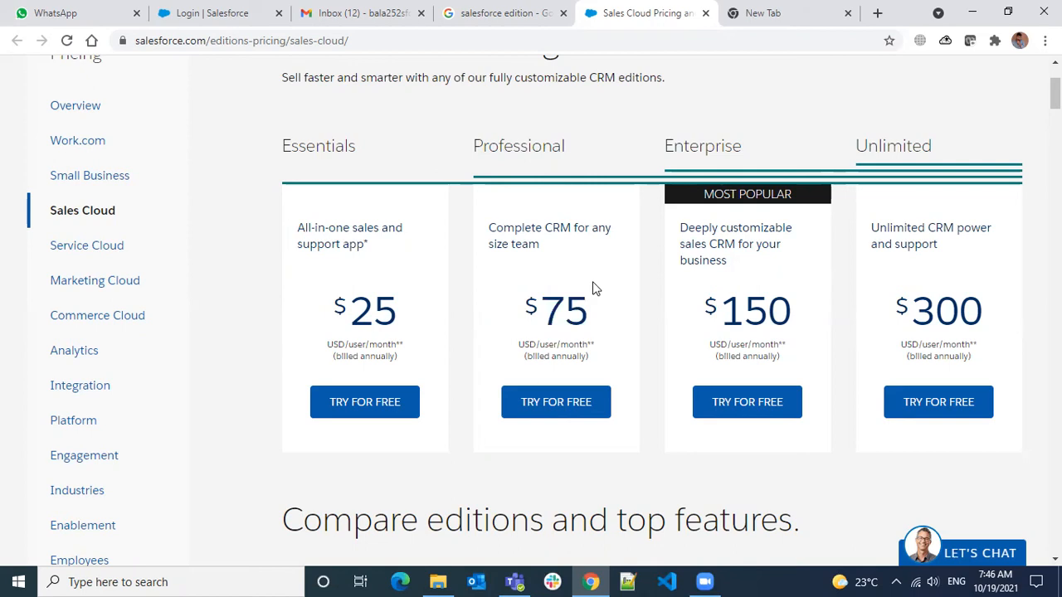
mouse_move(648, 296)
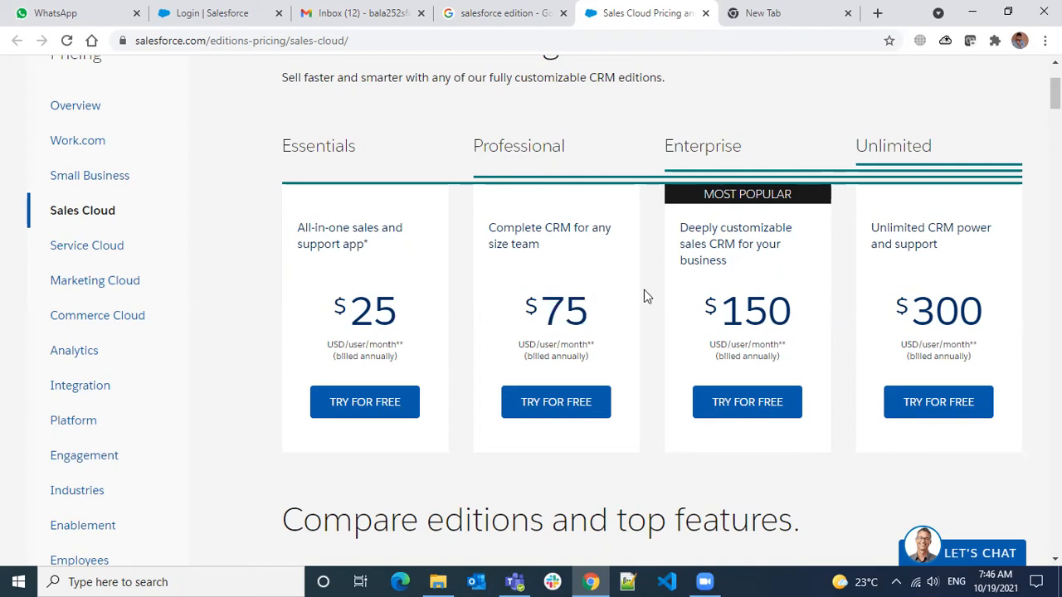
mouse_move(500, 199)
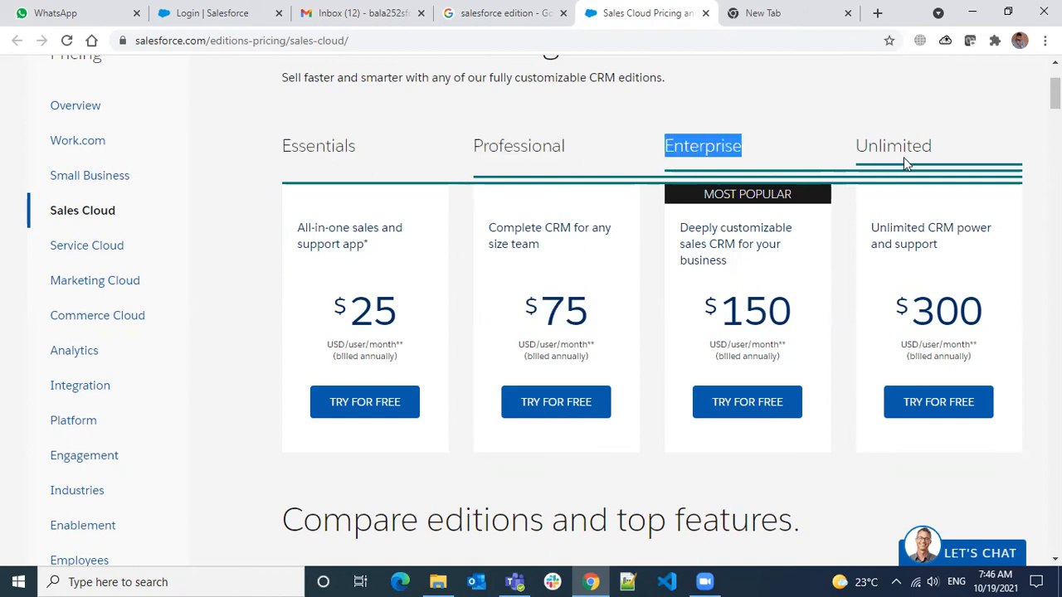
click(893, 145)
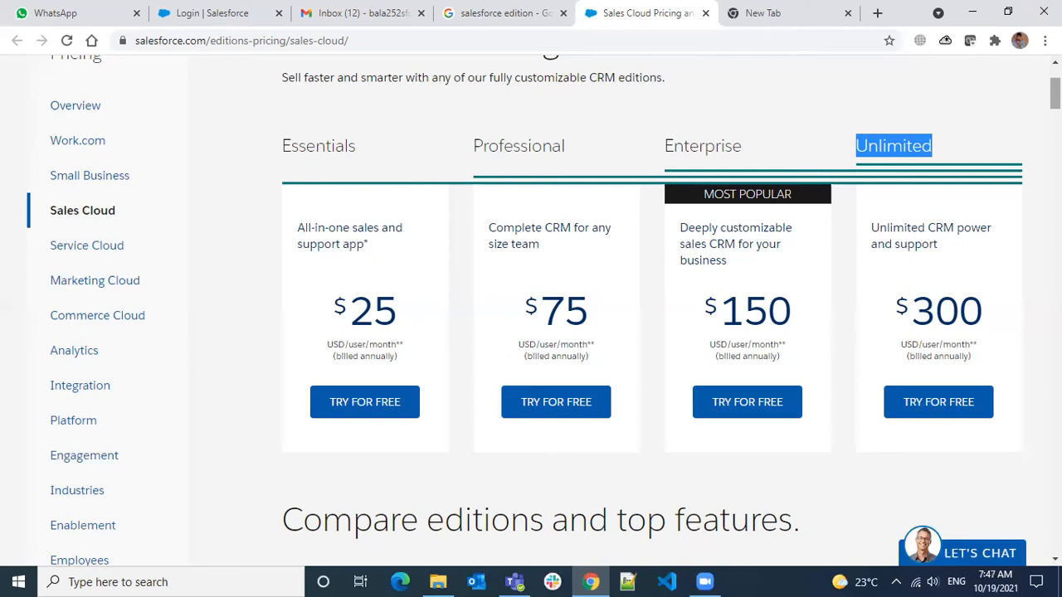
scroll(down, 3)
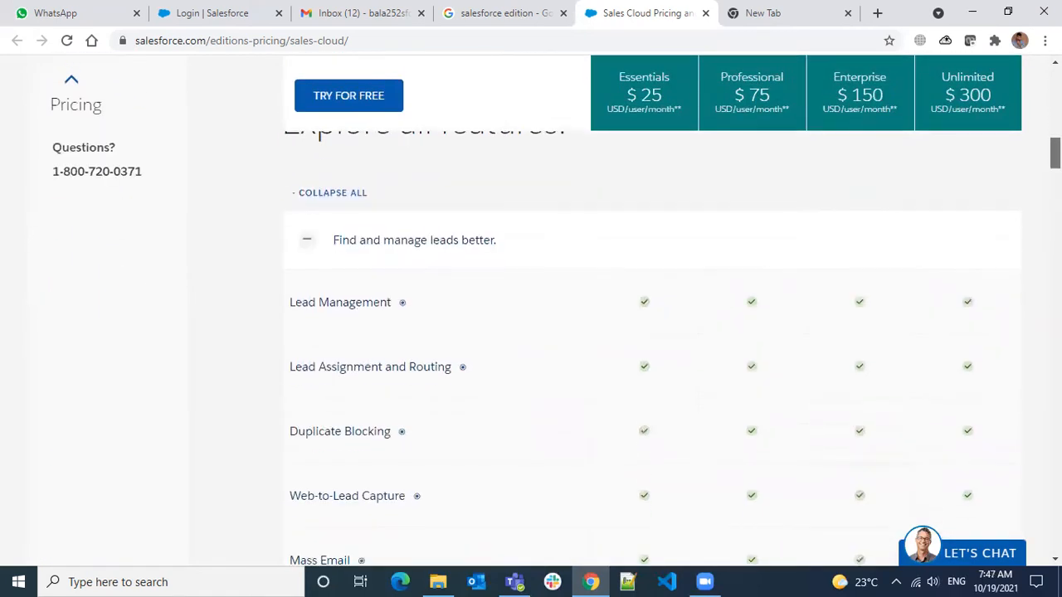
scroll(down, 3)
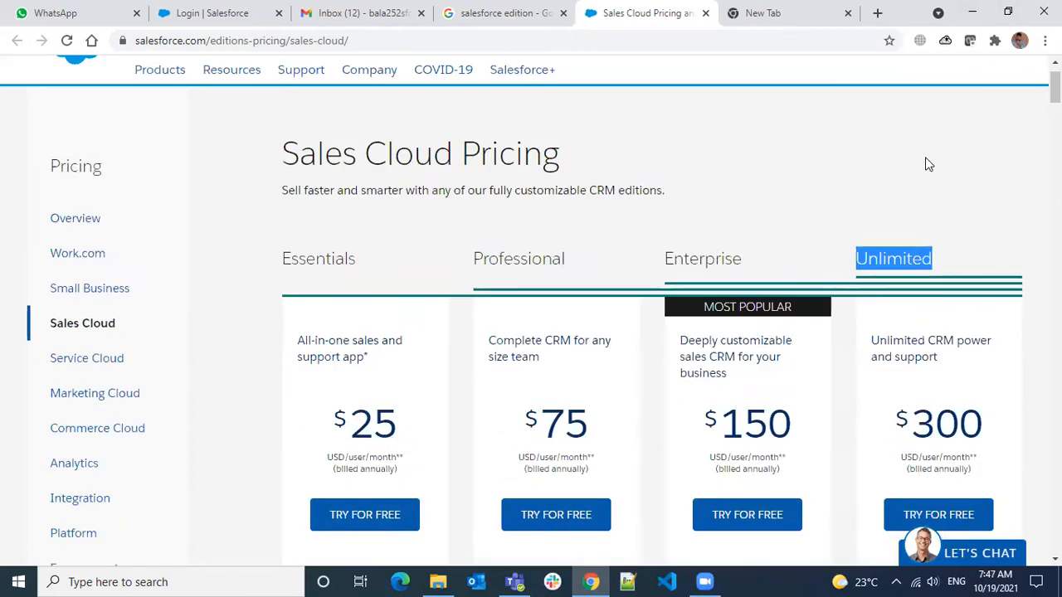
mouse_move(875, 161)
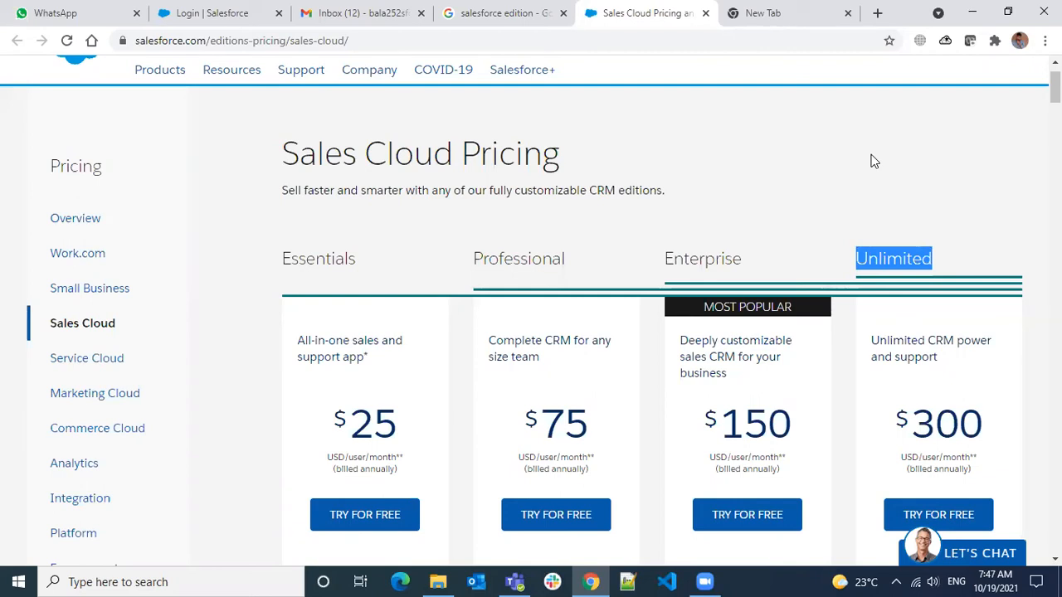
mouse_move(835, 256)
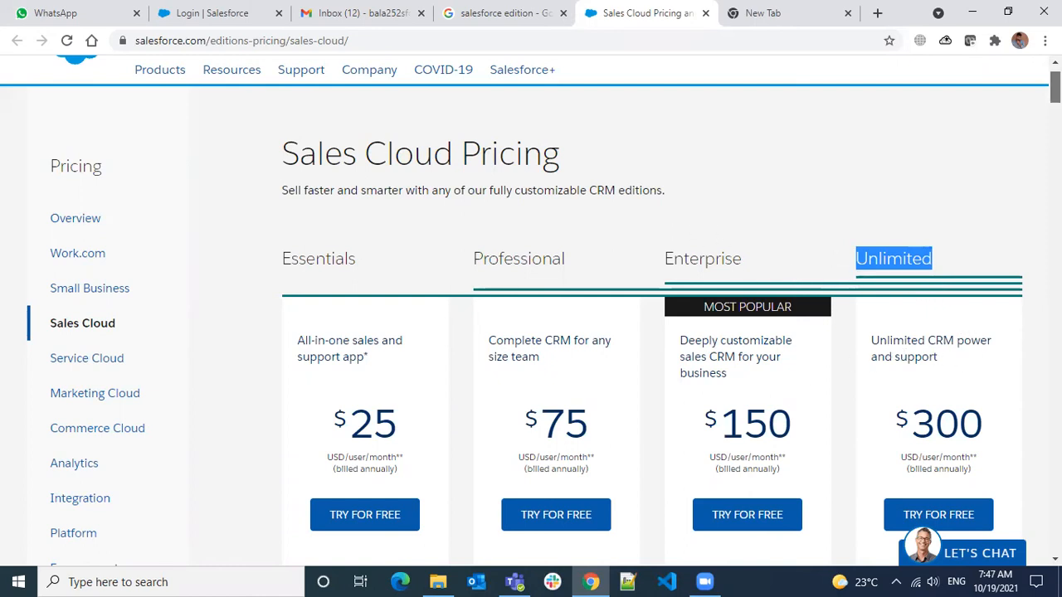
scroll(down, 3)
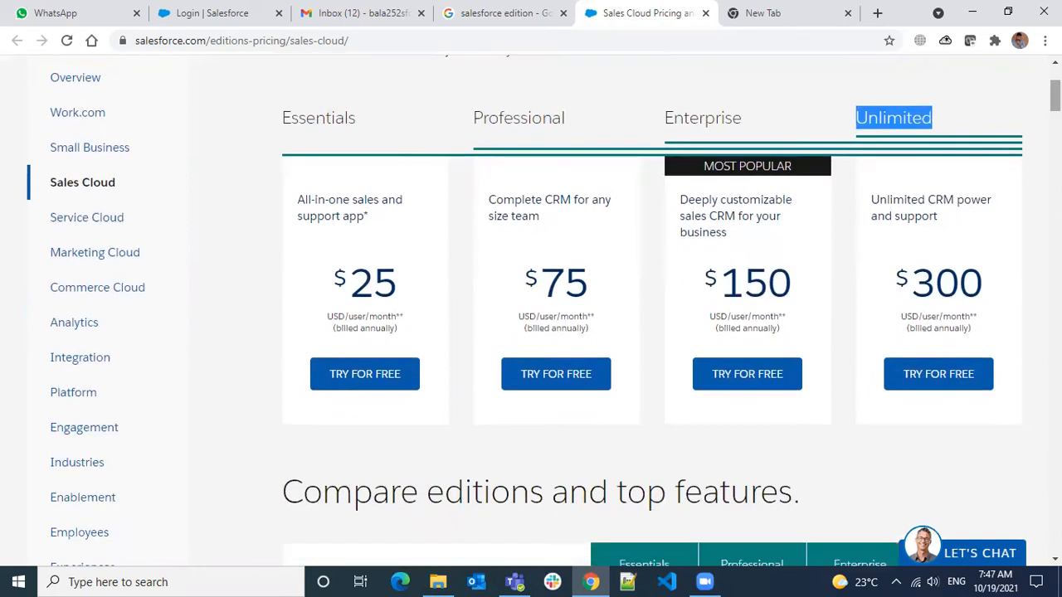
scroll(down, 3)
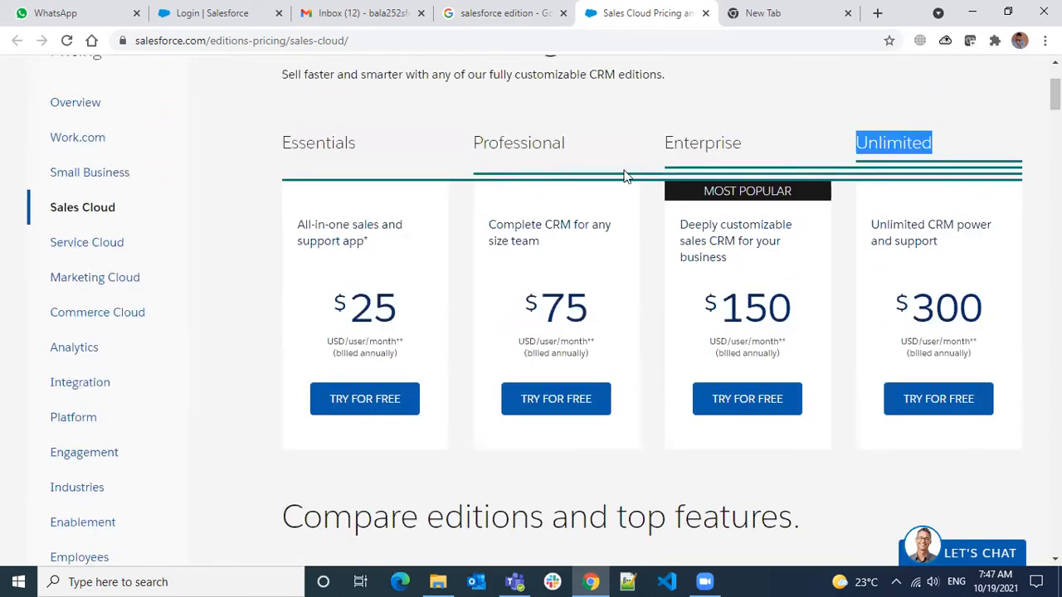
mouse_move(792, 336)
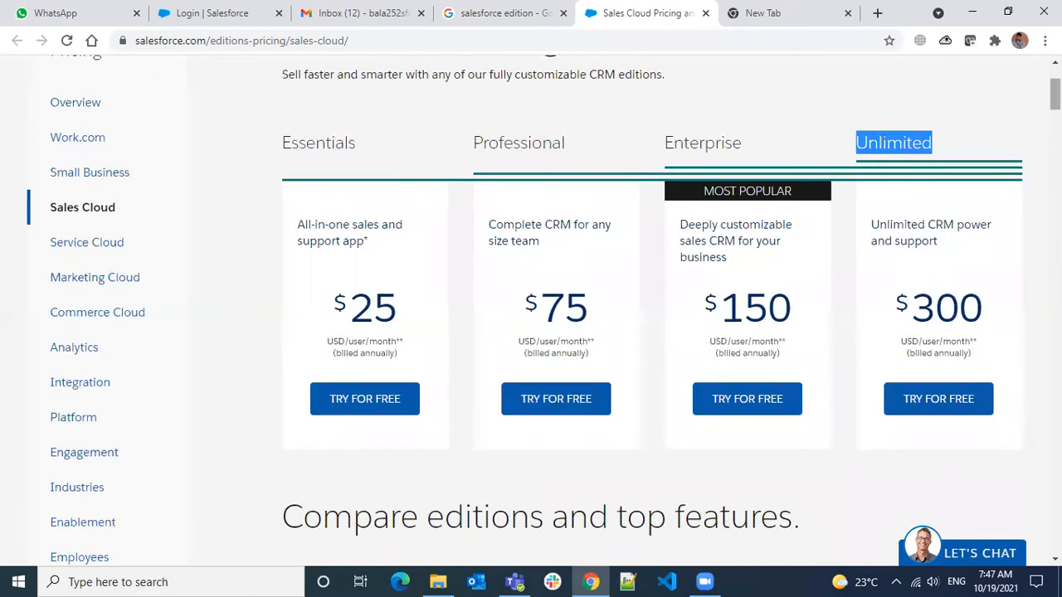
scroll(down, 3)
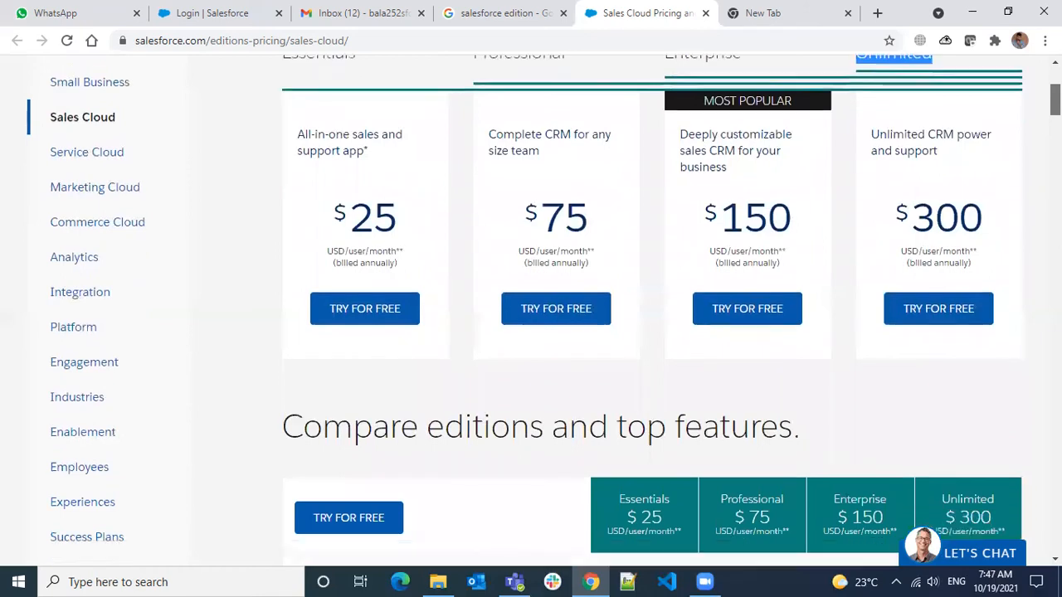
scroll(down, 3)
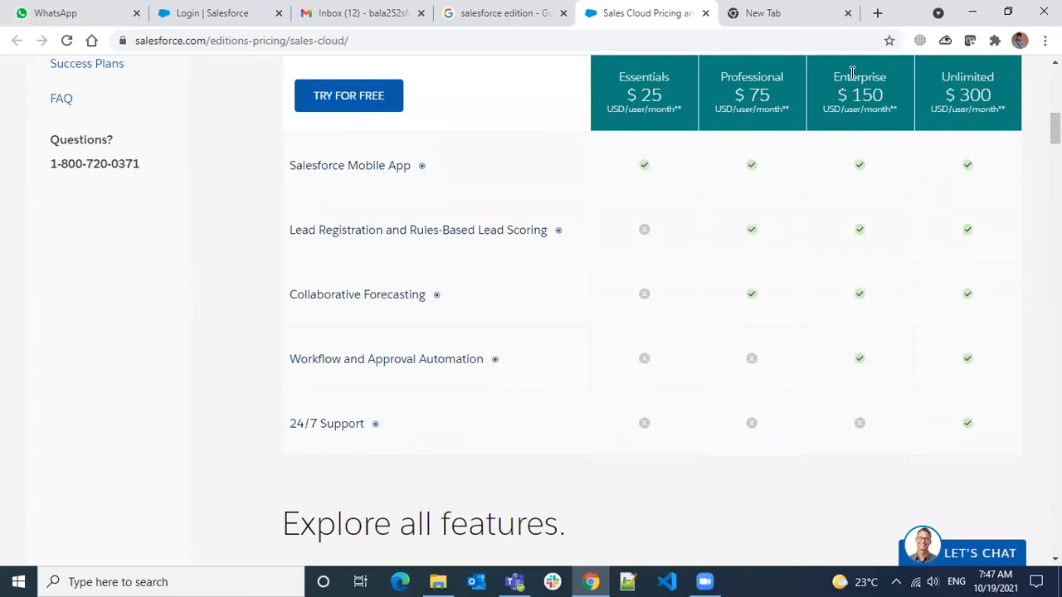
mouse_move(309, 424)
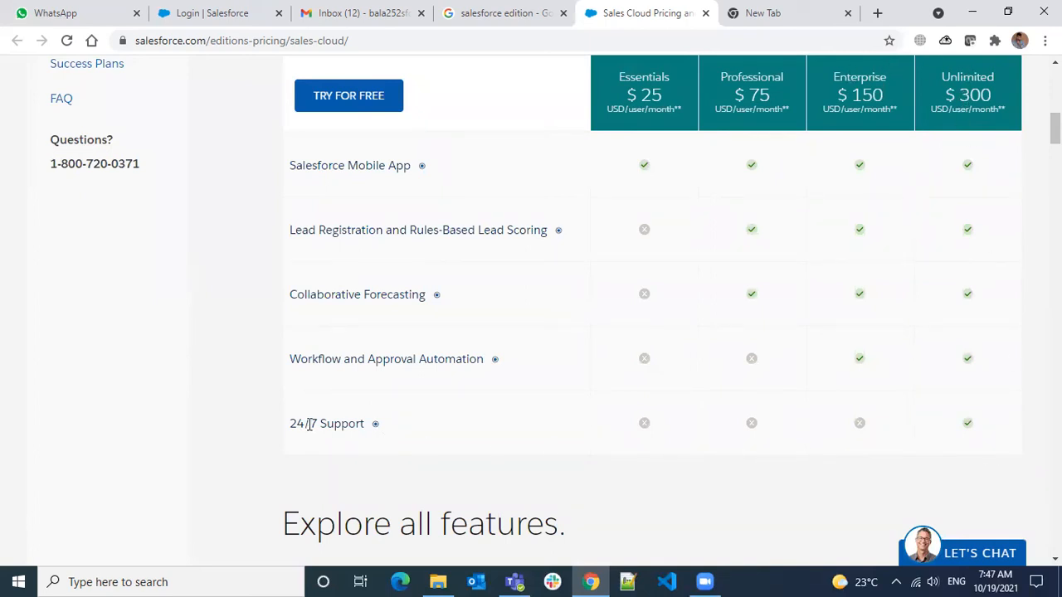
double_click(323, 423)
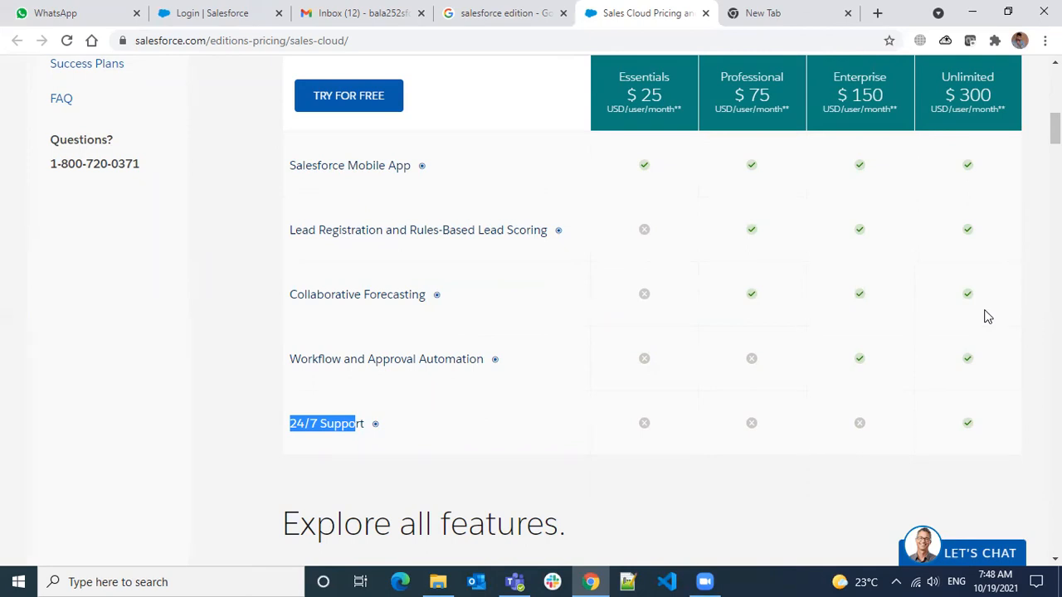
mouse_move(933, 385)
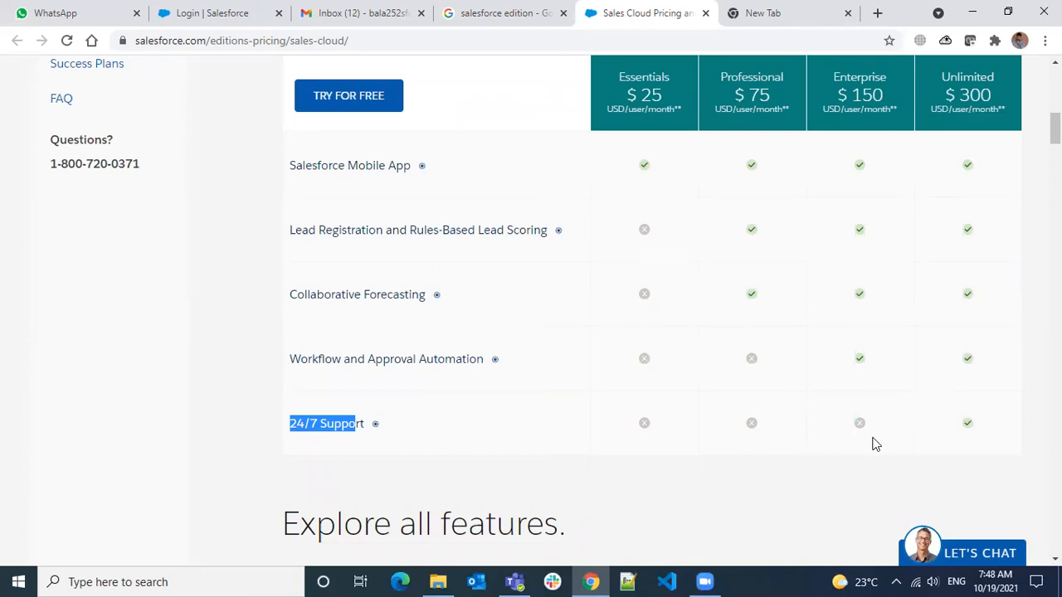
mouse_move(331, 344)
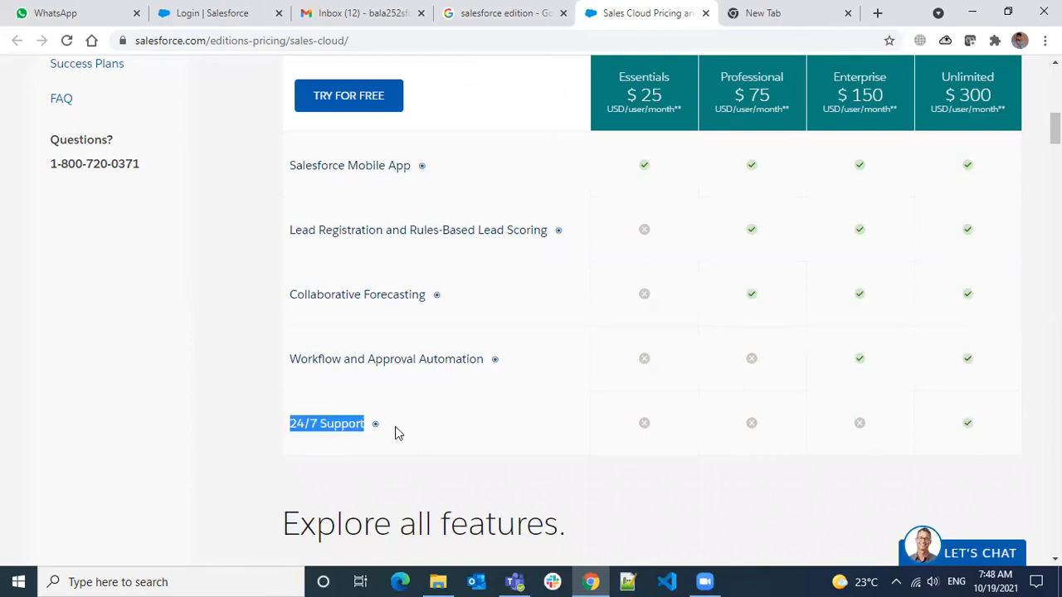
mouse_move(838, 69)
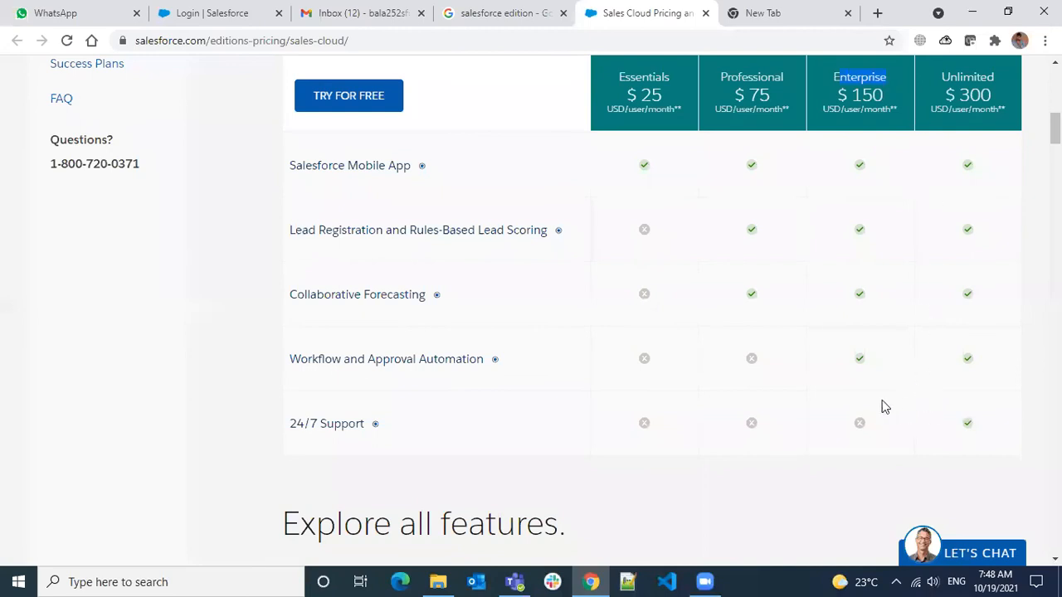
mouse_move(879, 376)
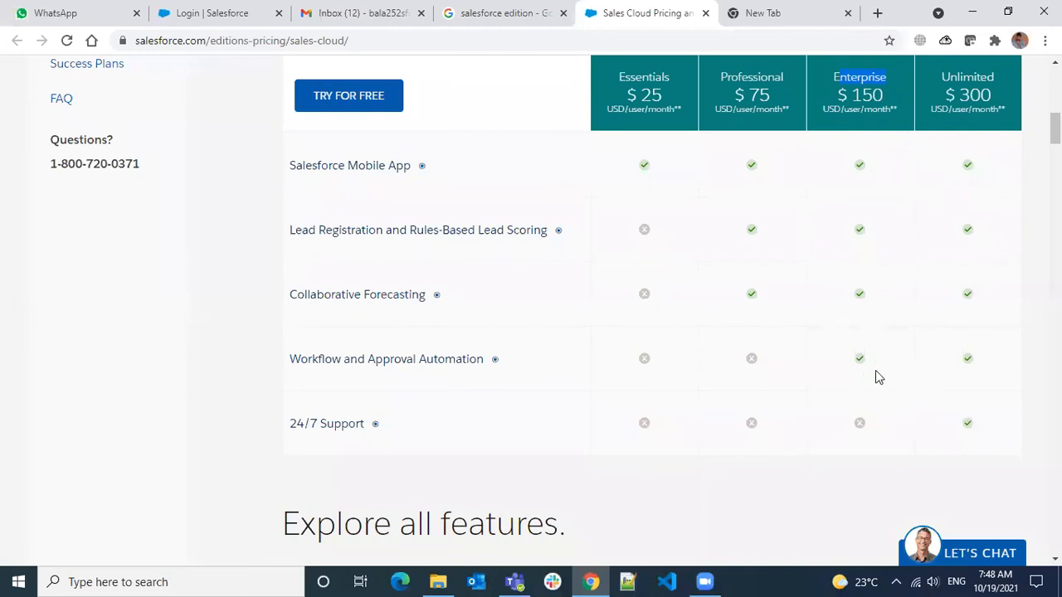
mouse_move(835, 86)
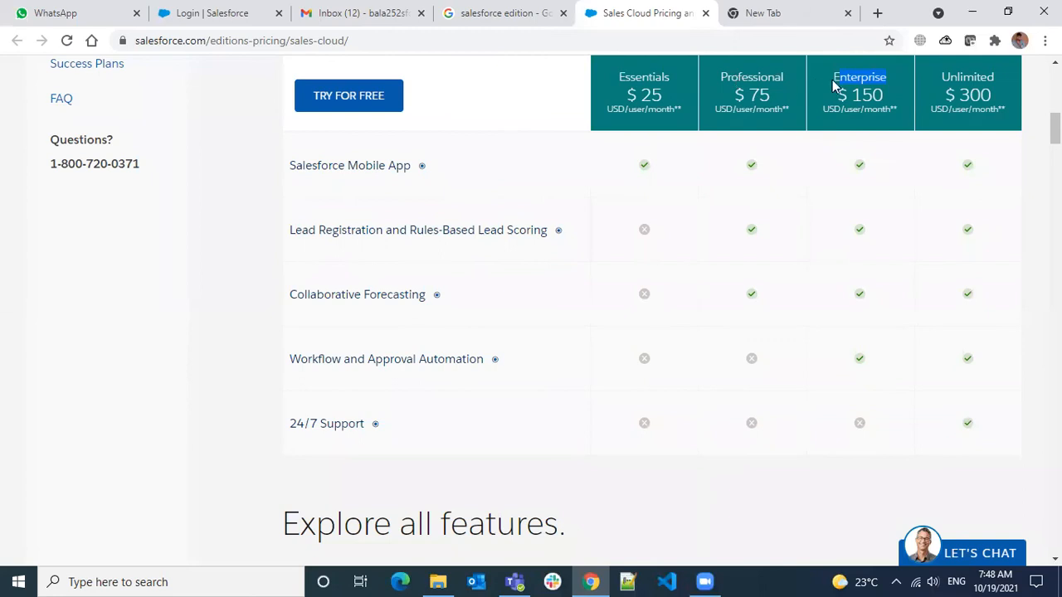
mouse_move(767, 76)
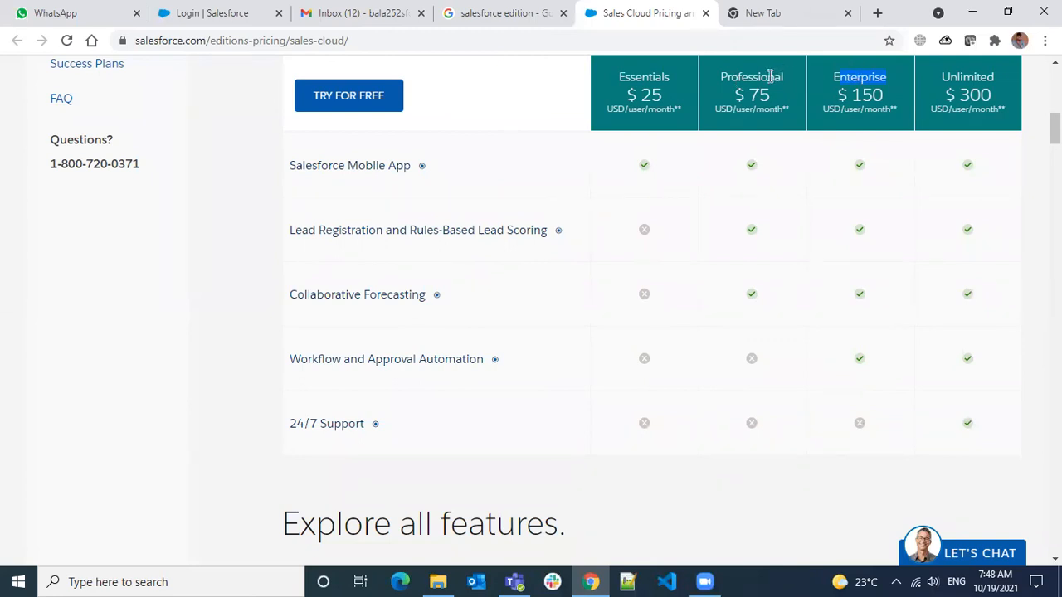
mouse_move(780, 297)
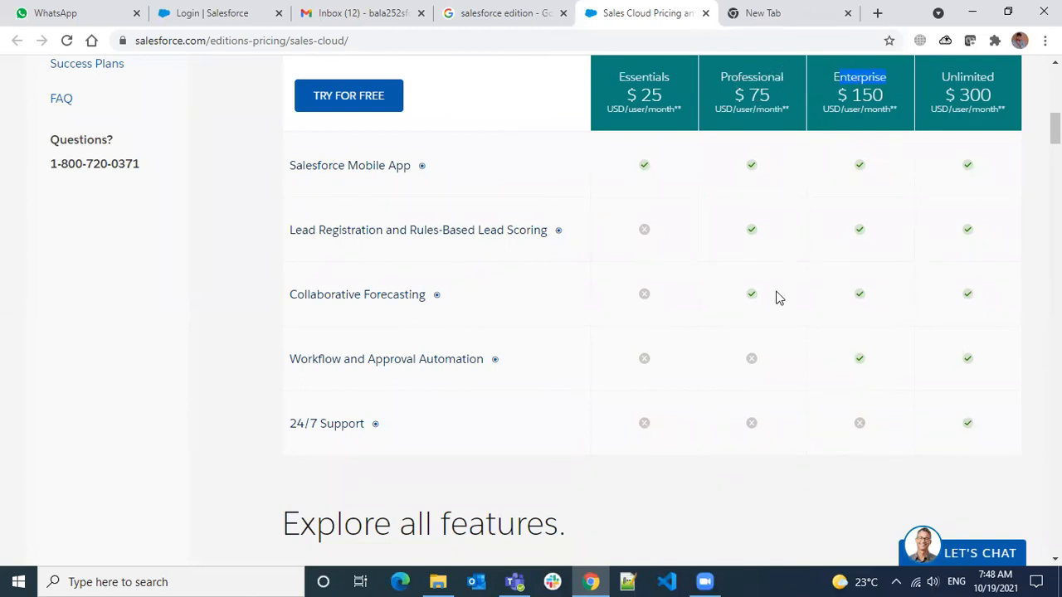
scroll(down, 3)
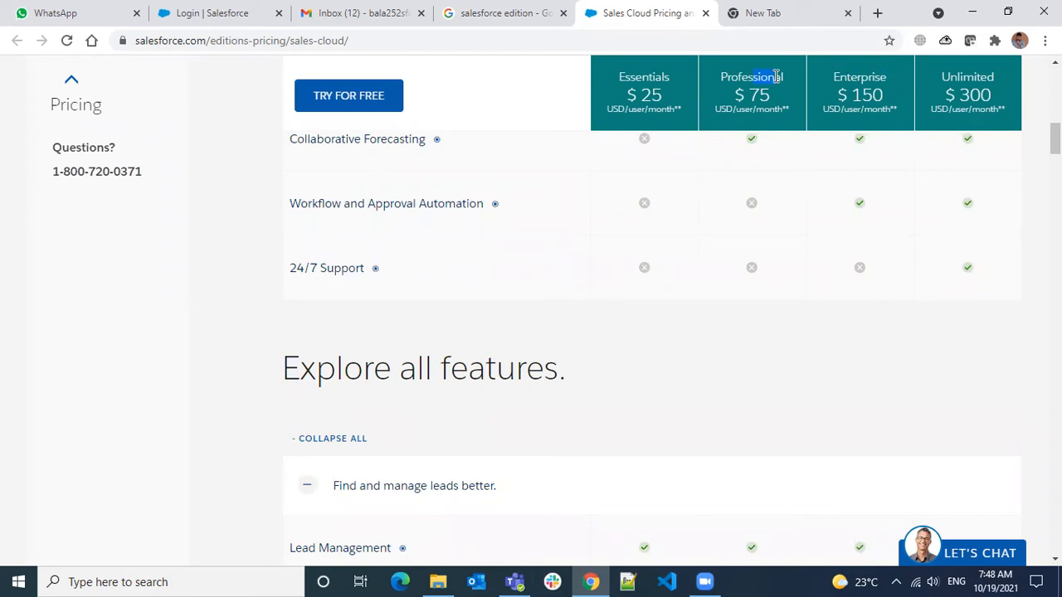
mouse_move(813, 147)
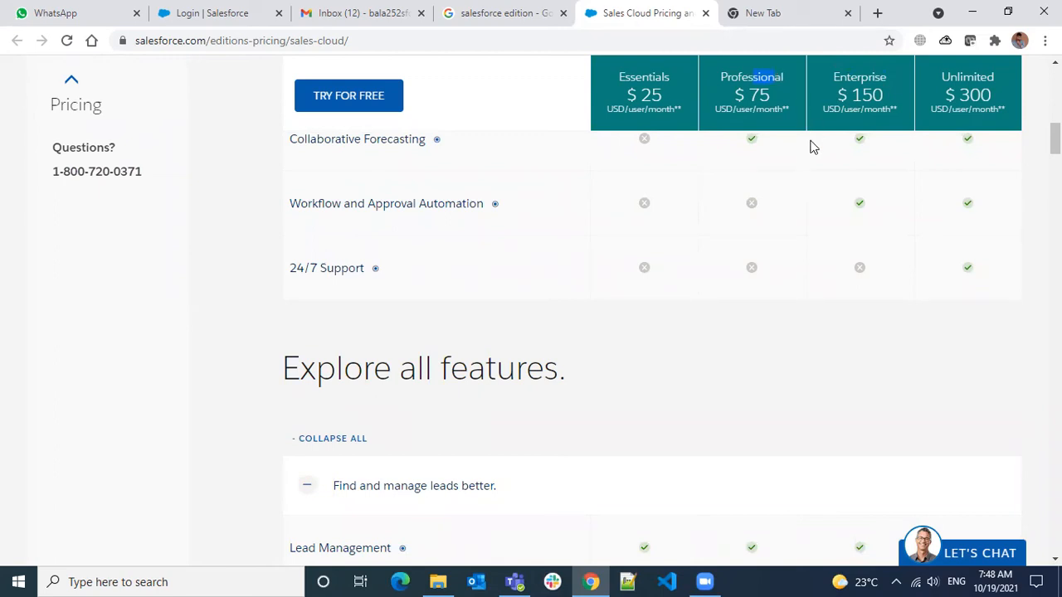
mouse_move(854, 91)
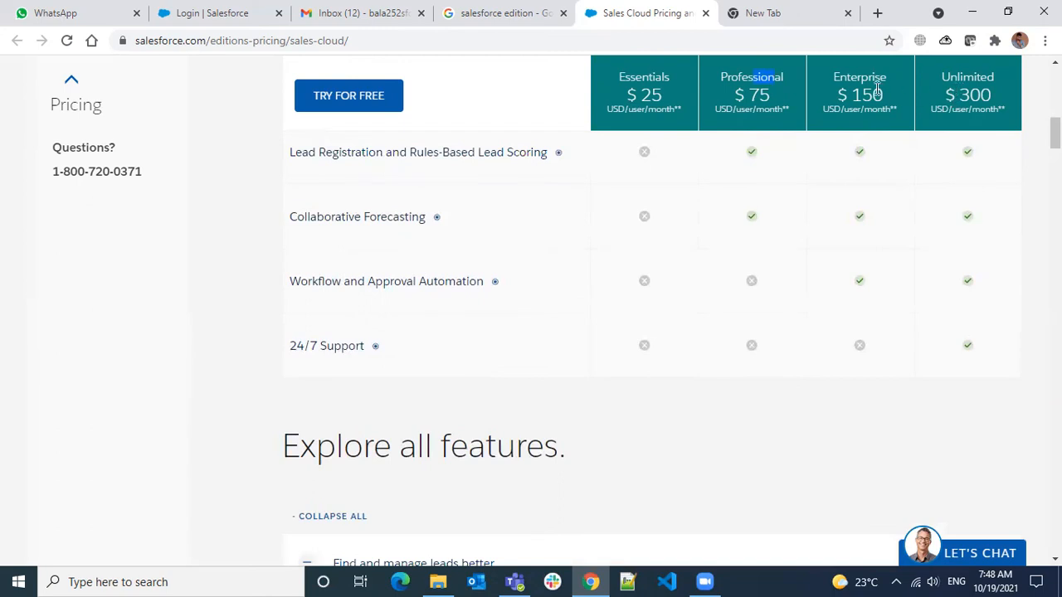
mouse_move(845, 181)
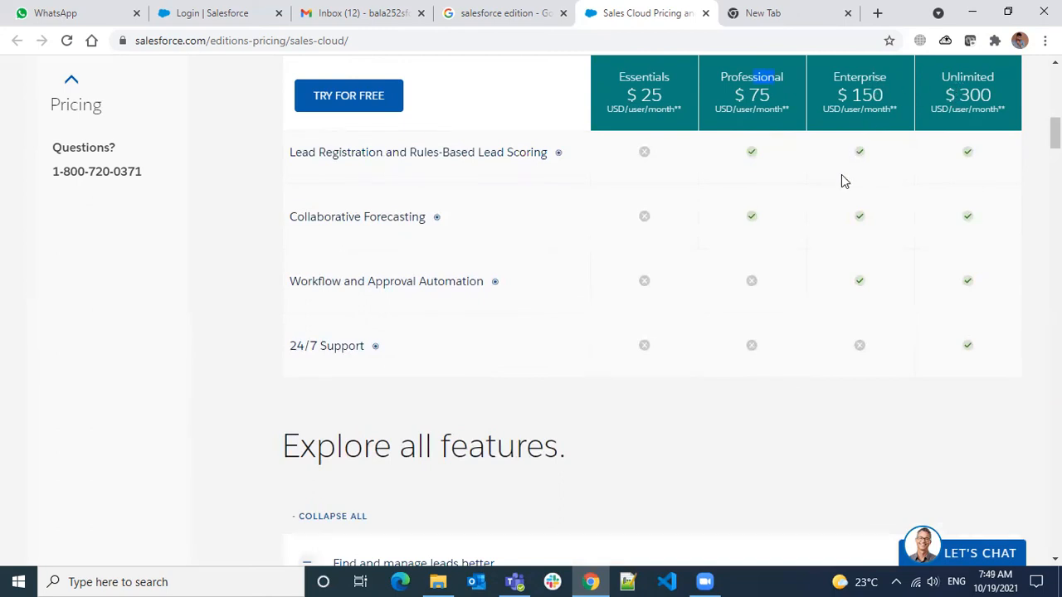
scroll(up, 3)
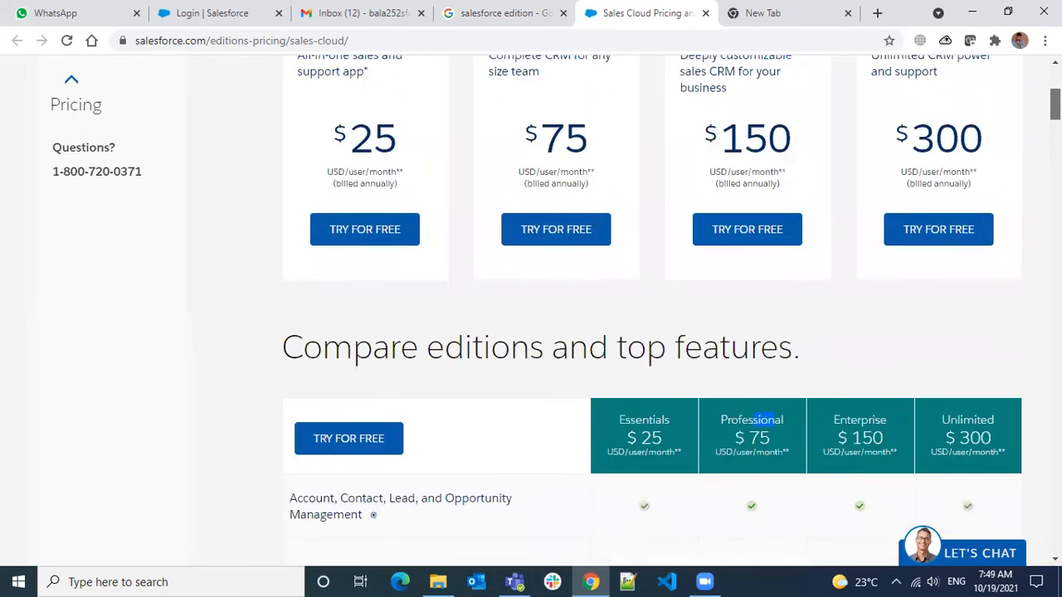
mouse_move(851, 339)
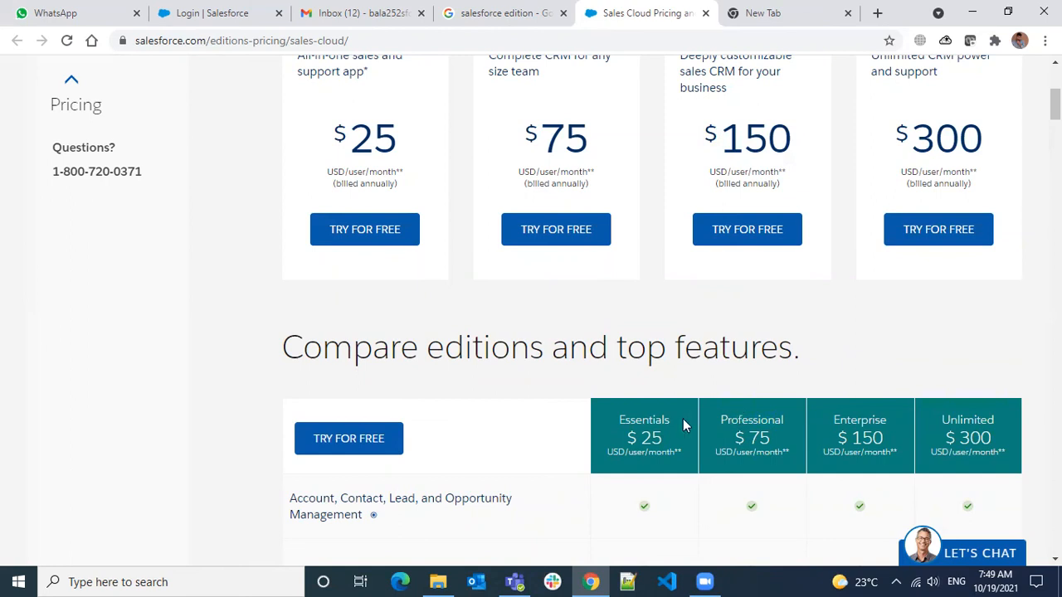
mouse_move(676, 430)
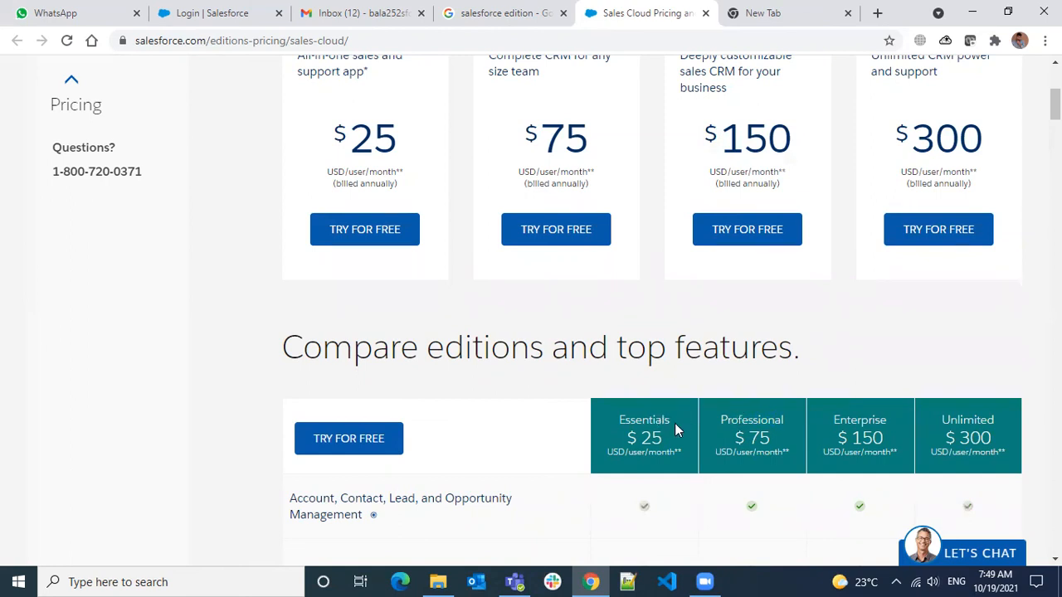
mouse_move(971, 348)
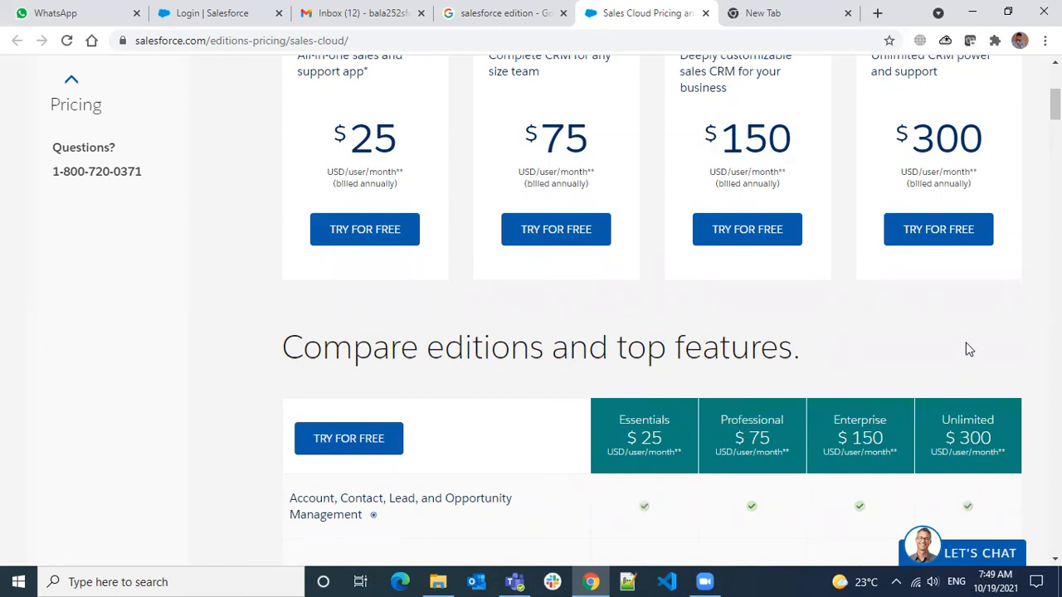
scroll(down, 3)
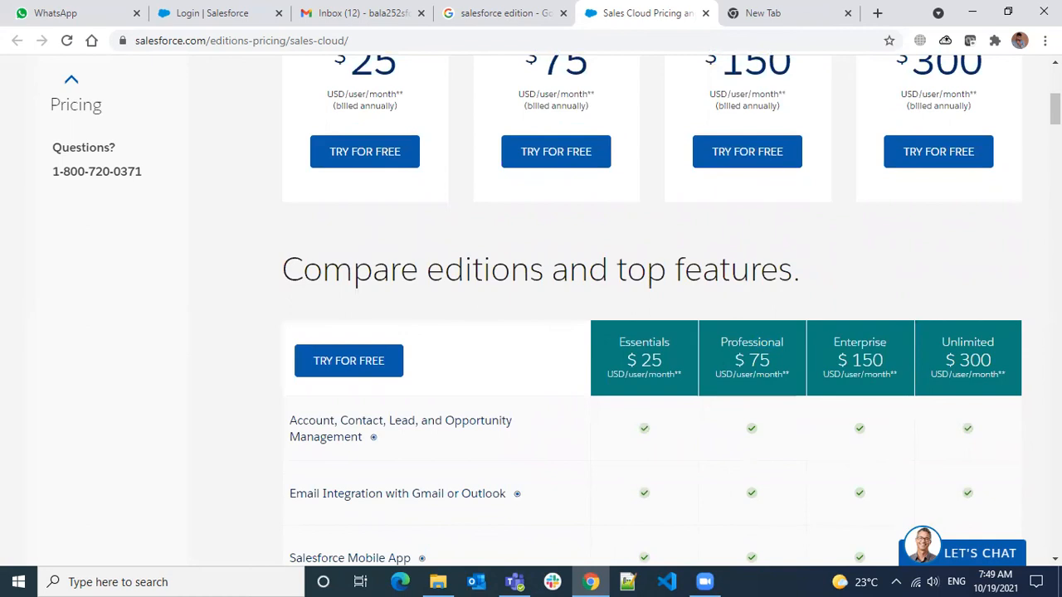
scroll(down, 3)
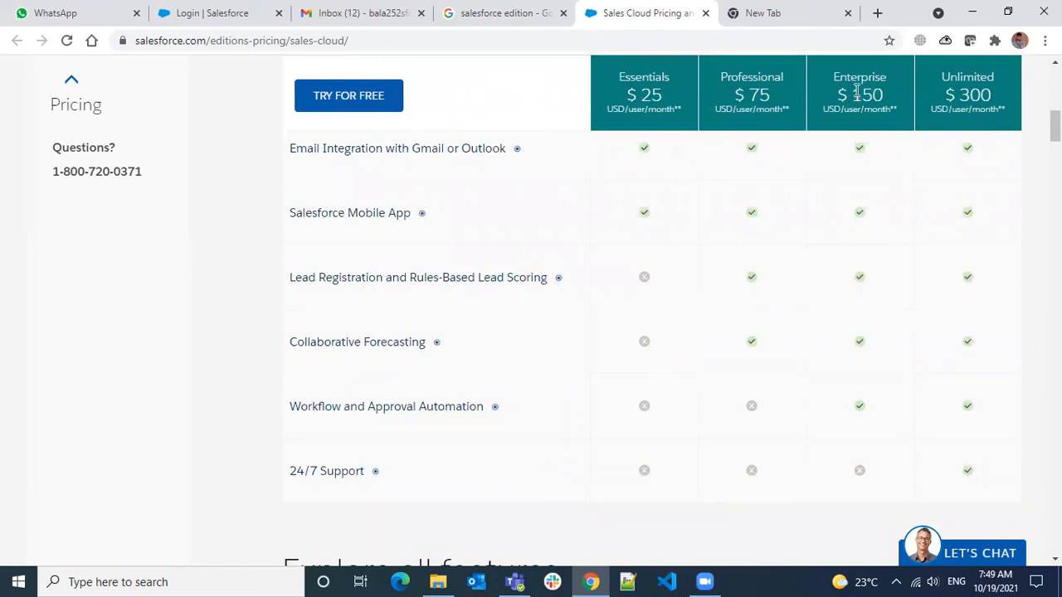
double_click(869, 95)
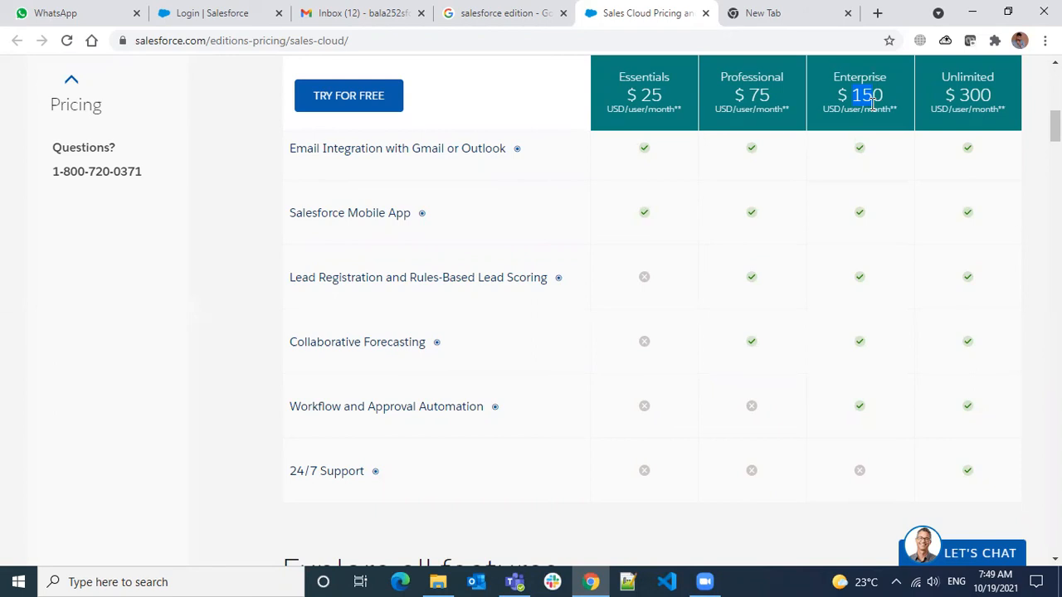
mouse_move(909, 191)
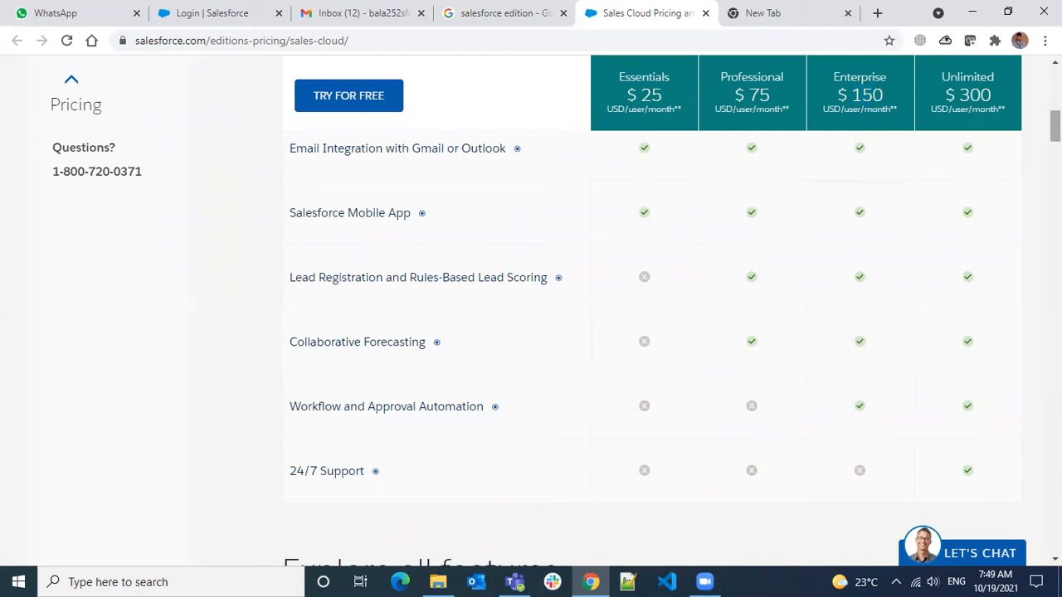
mouse_move(977, 139)
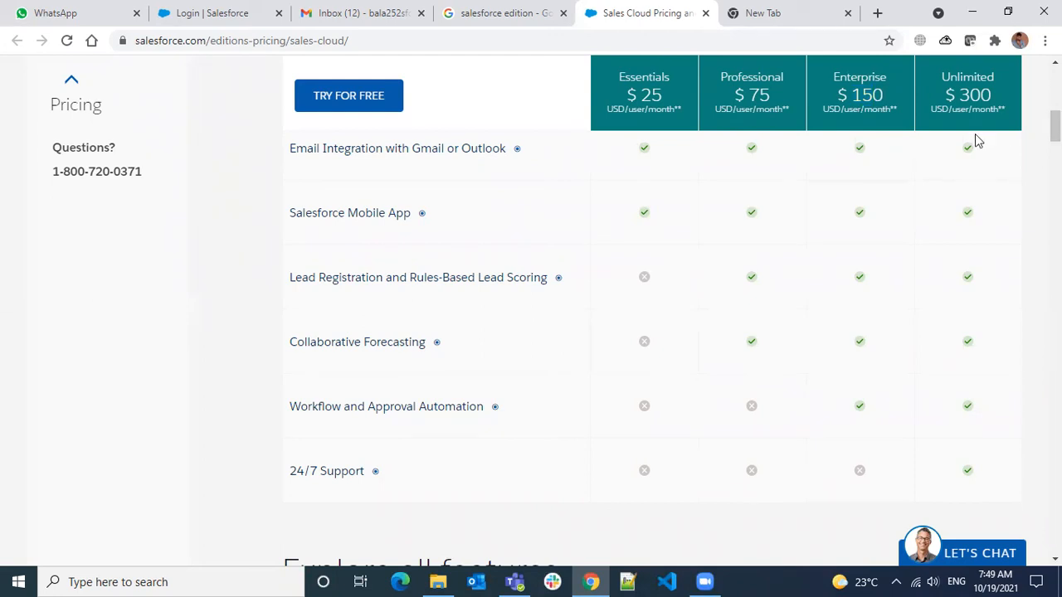
mouse_move(907, 147)
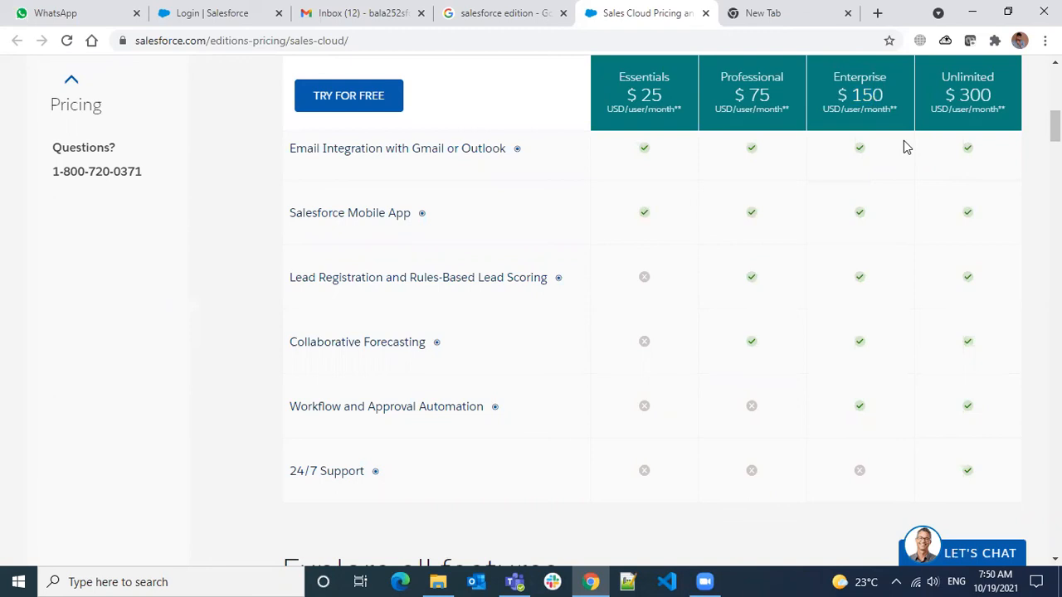
mouse_move(940, 117)
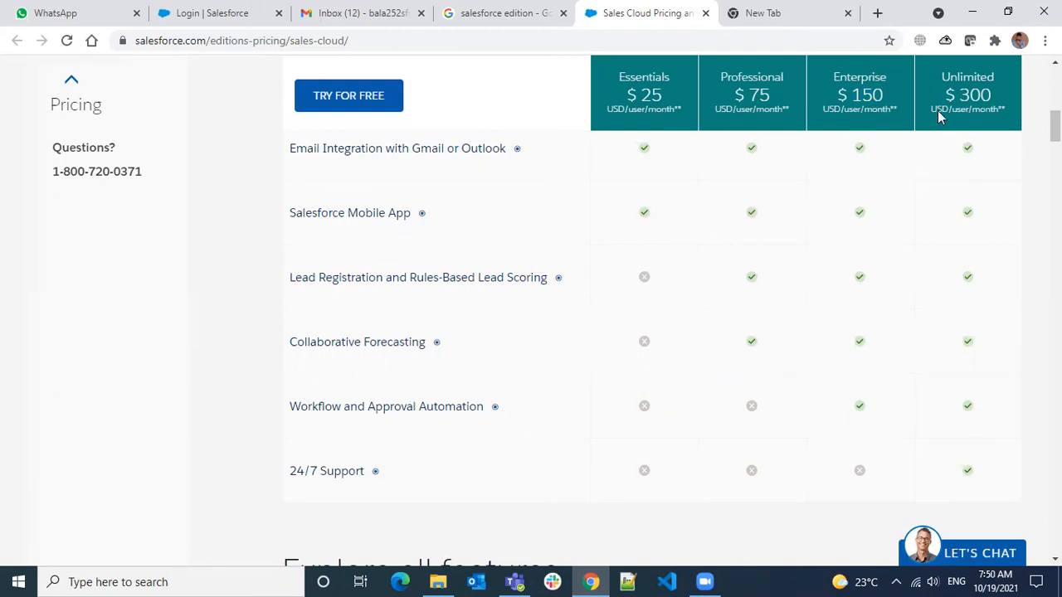
mouse_move(780, 319)
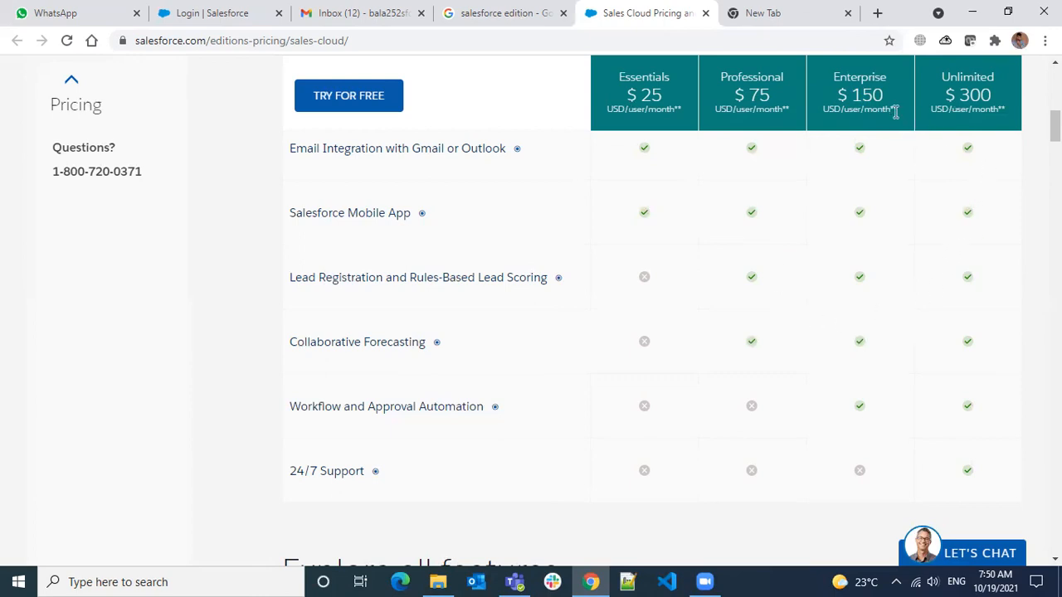
mouse_move(958, 81)
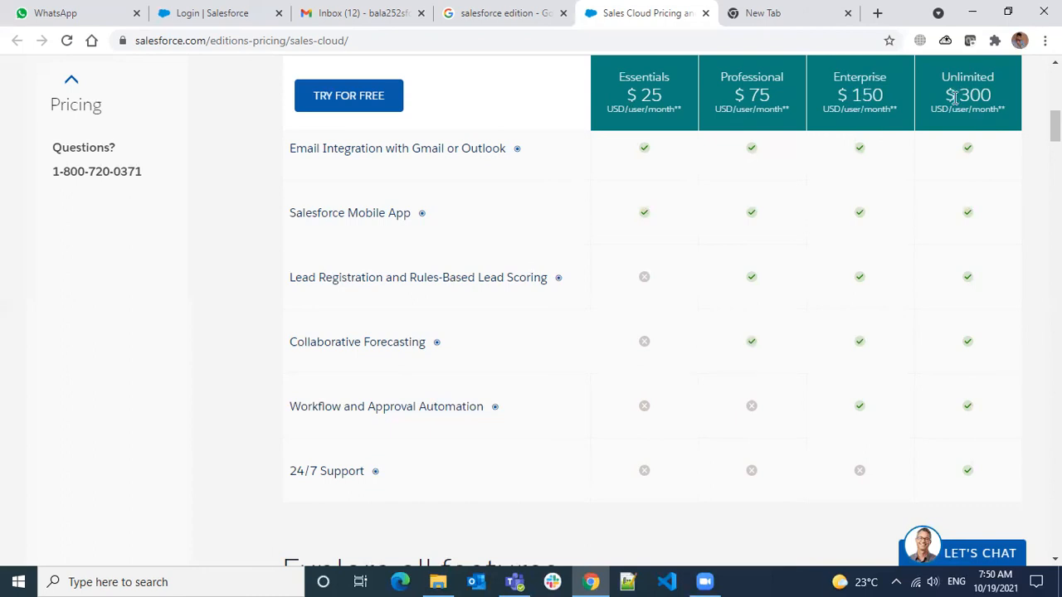
mouse_move(875, 107)
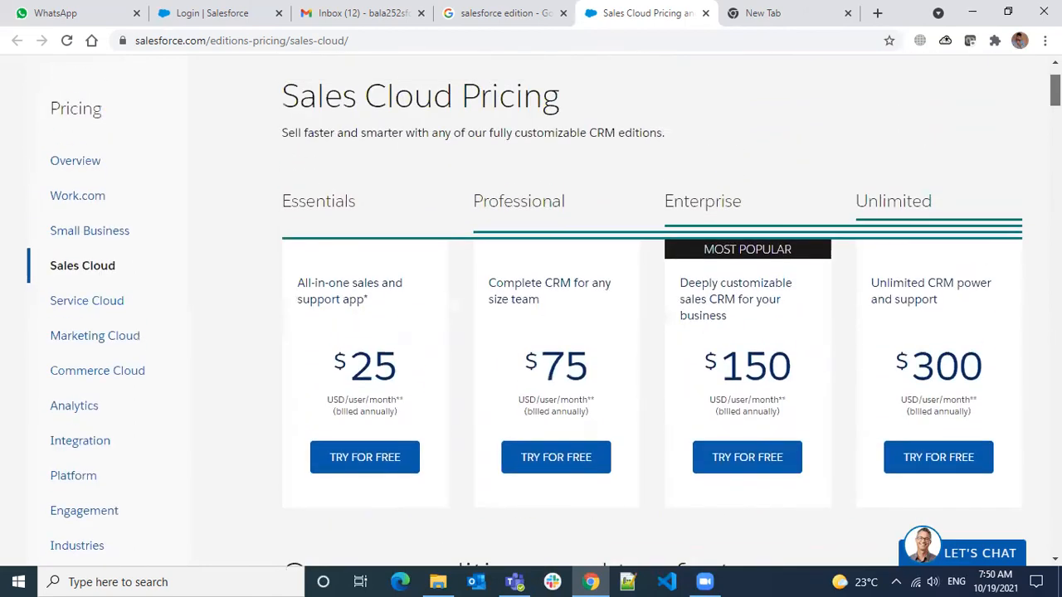
scroll(up, 3)
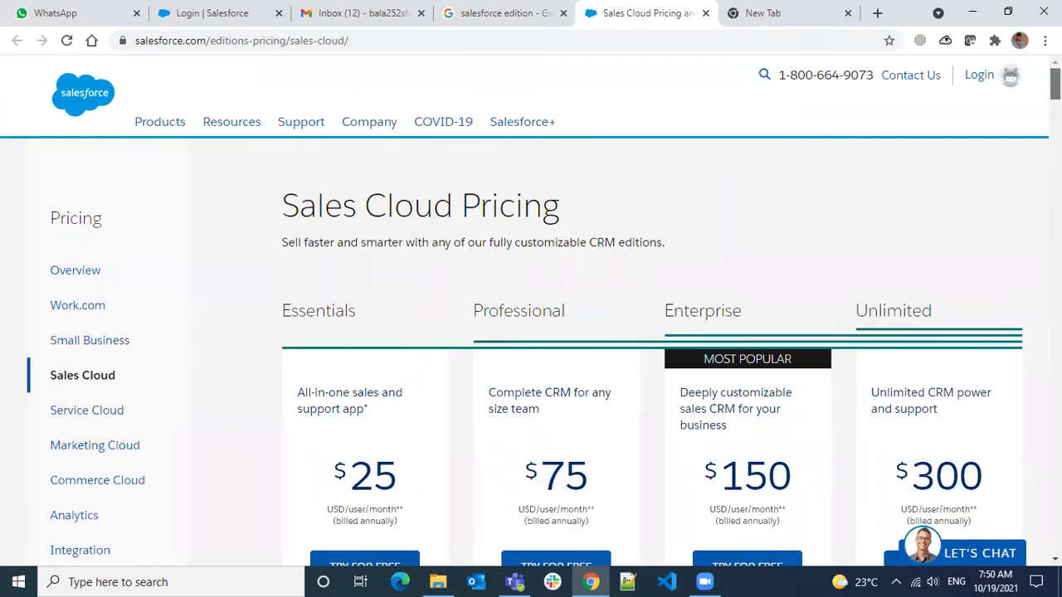
scroll(down, 3)
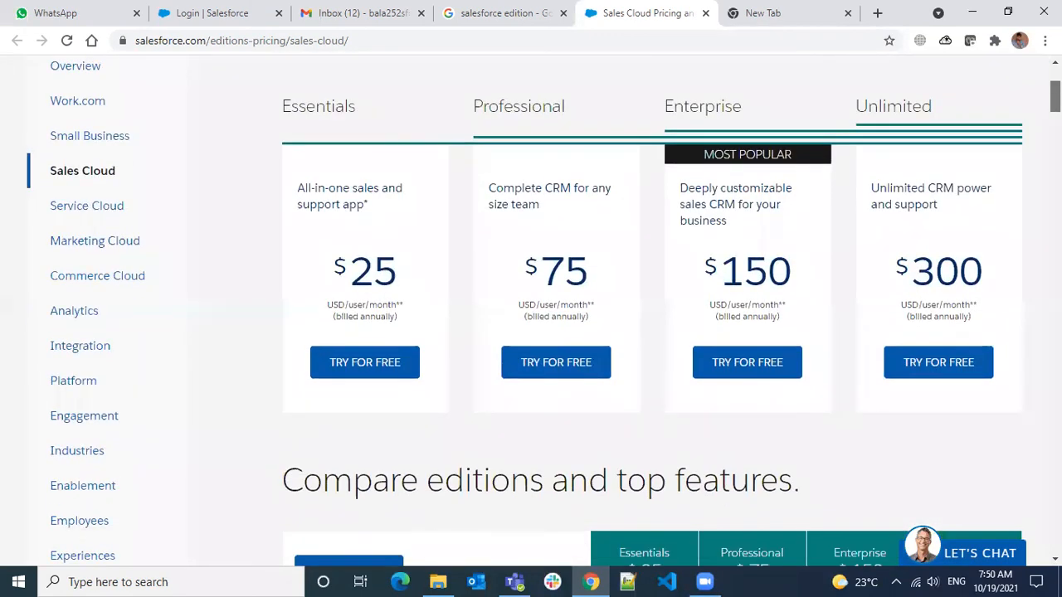
scroll(up, 3)
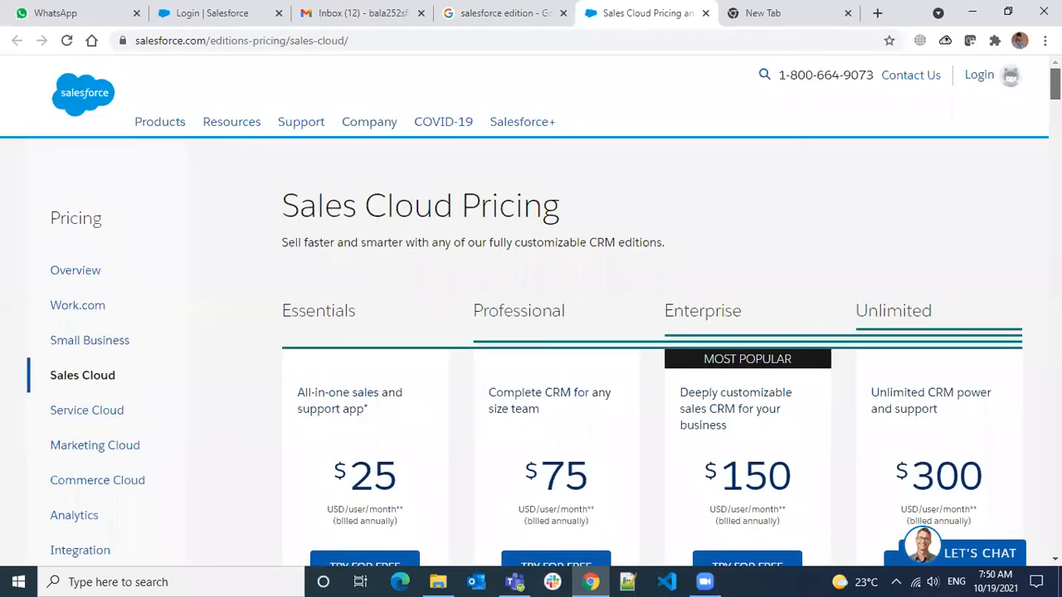
scroll(down, 3)
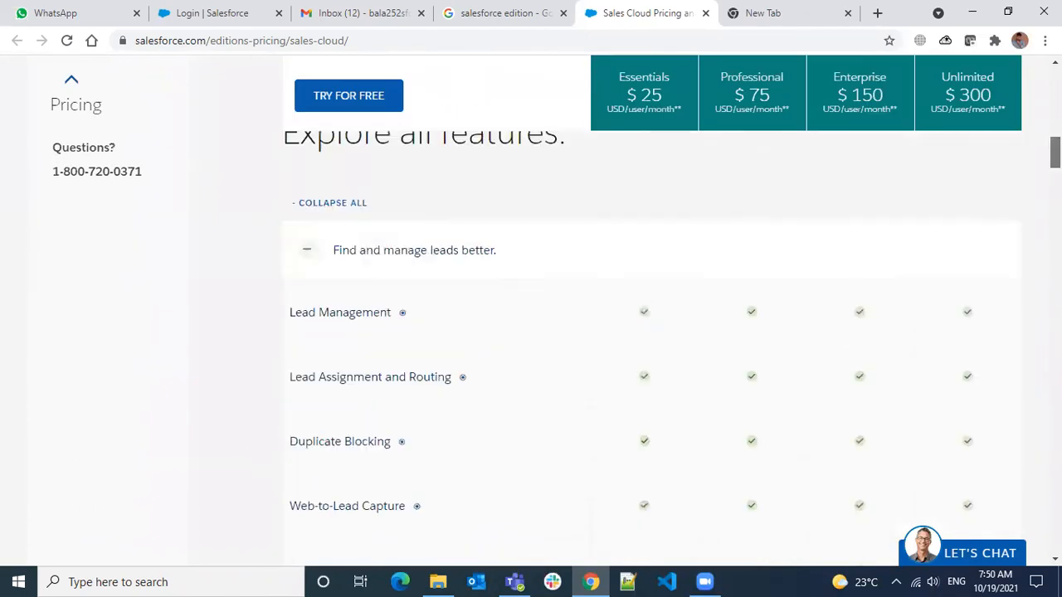
scroll(up, 3)
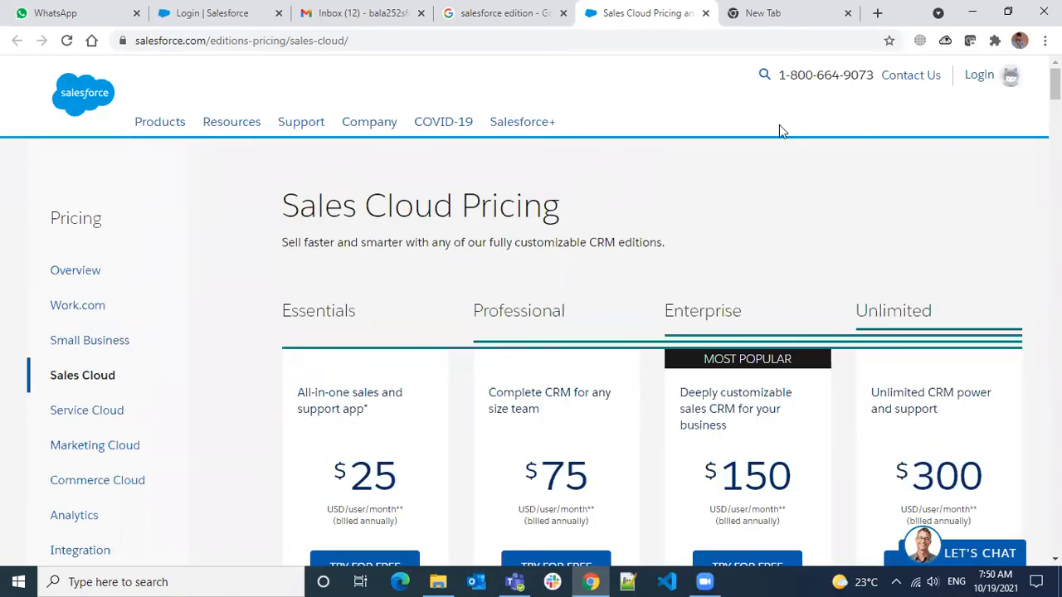